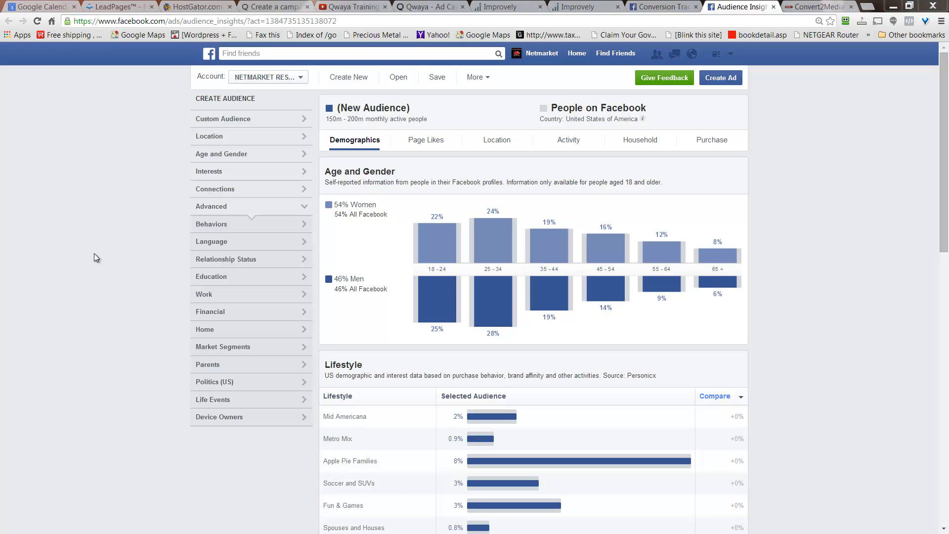
{"action": "mouse_move", "coordinate": [5, 83]}
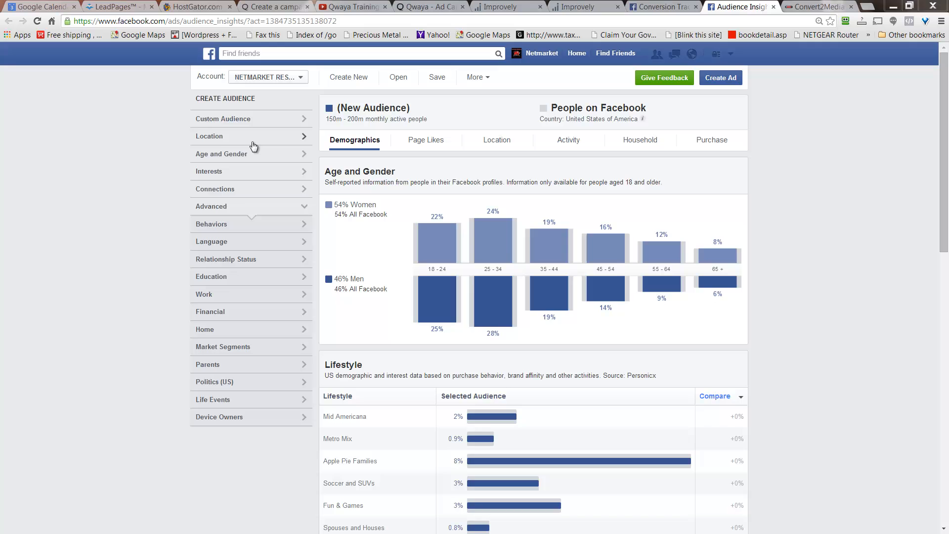
Step: Filter the United States audience to men with a minimum age of 25
{"action": "left_click", "coordinate": [209, 136]}
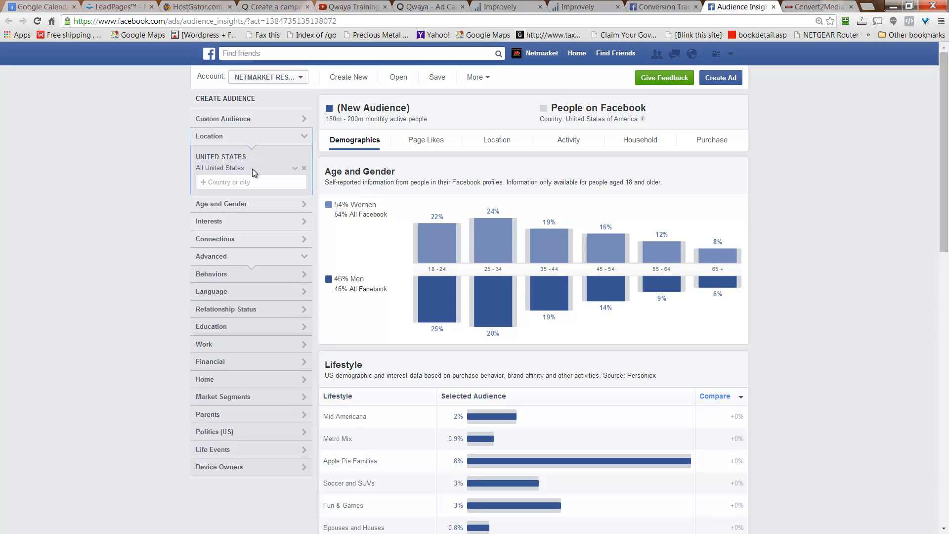
{"action": "left_click", "coordinate": [220, 203]}
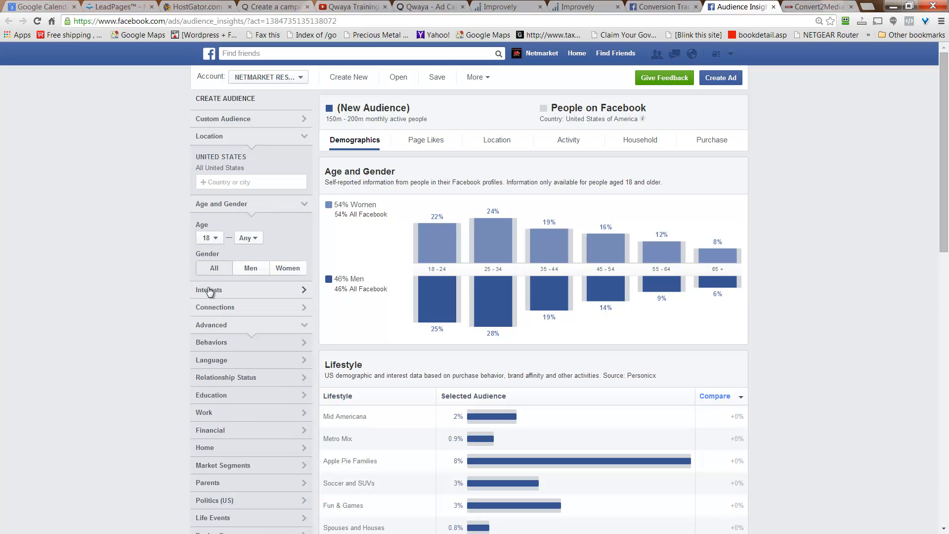
{"action": "left_click", "coordinate": [210, 237]}
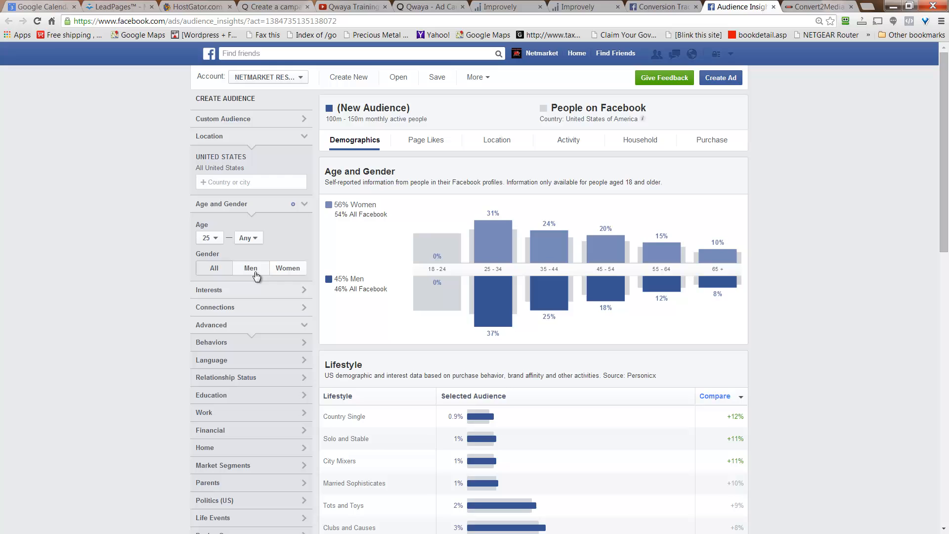
{"action": "left_click", "coordinate": [250, 268]}
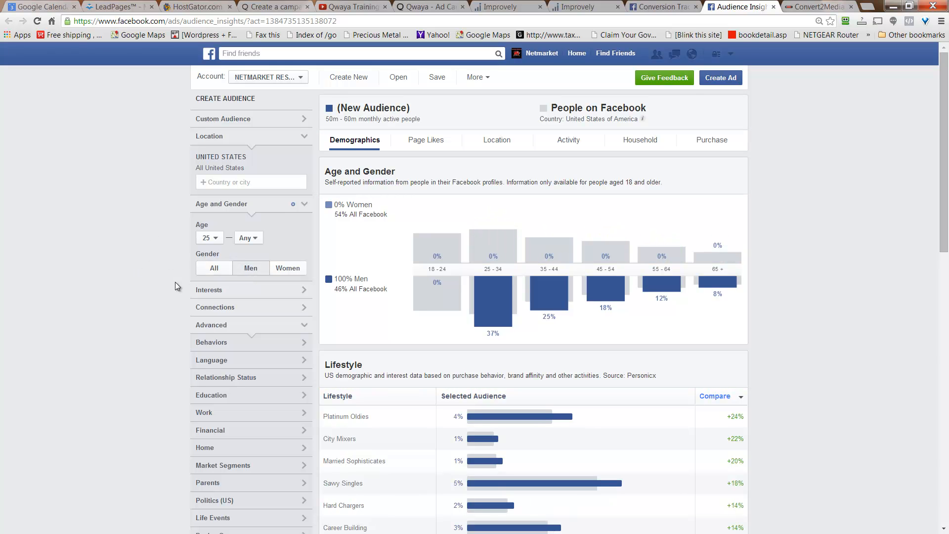
{"action": "scroll", "scroll_direction": "down", "scroll_amount": 3}
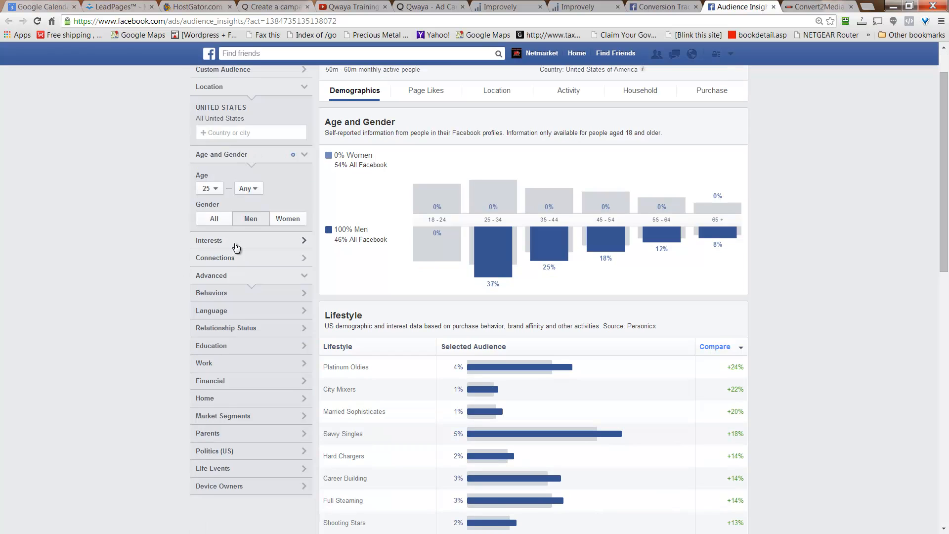
Step: Add the Nursing interest under Business and Industry, shrinking the audience to about 1–1.5 million
{"action": "left_click", "coordinate": [250, 265]}
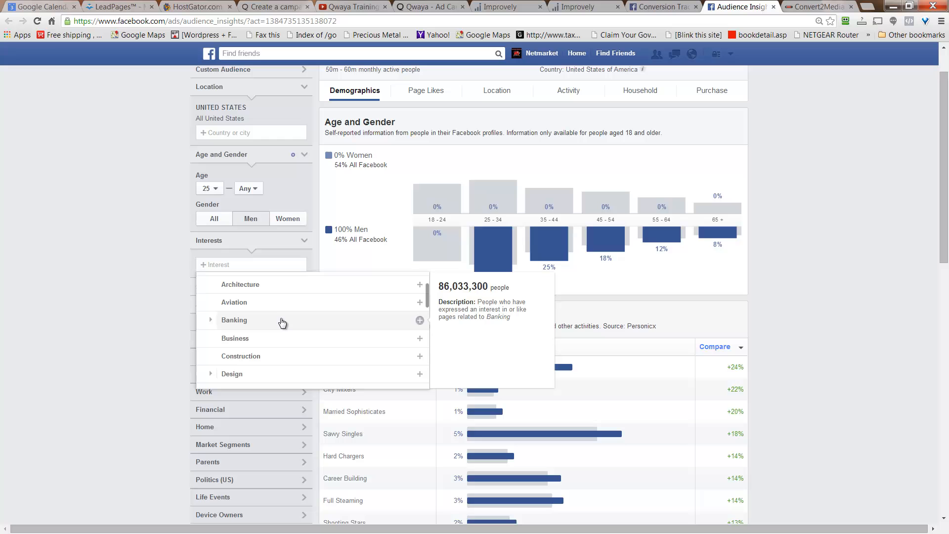
{"action": "scroll", "scroll_direction": "down", "scroll_amount": 3}
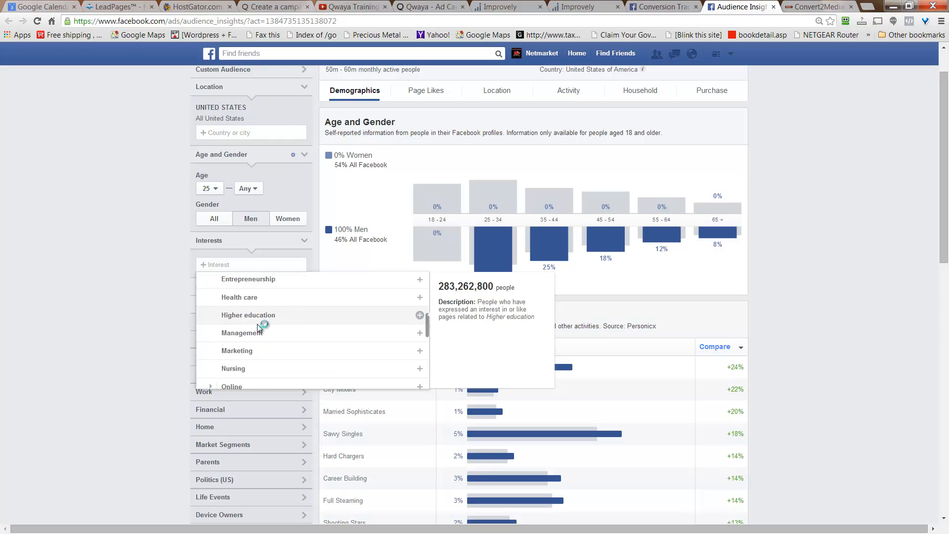
{"action": "scroll", "scroll_direction": "down", "scroll_amount": 3}
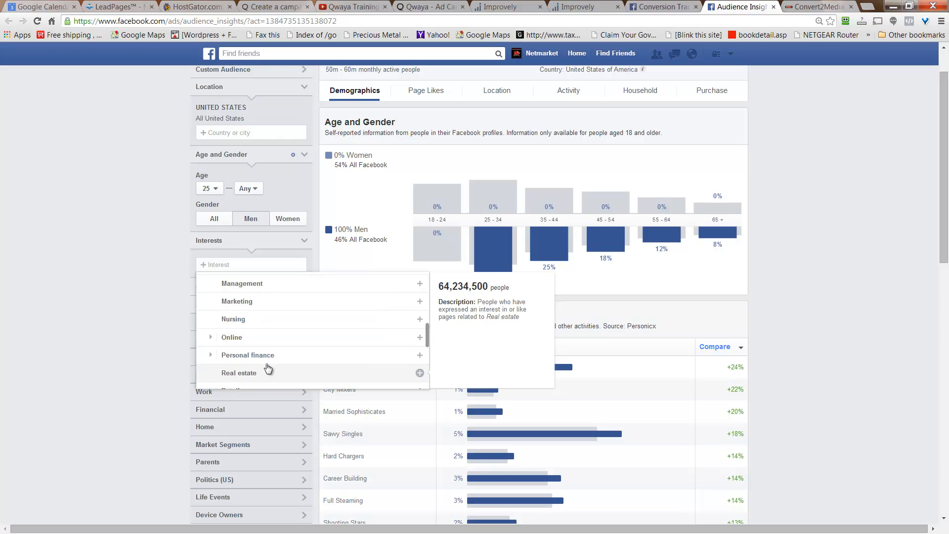
{"action": "mouse_move", "coordinate": [420, 320]}
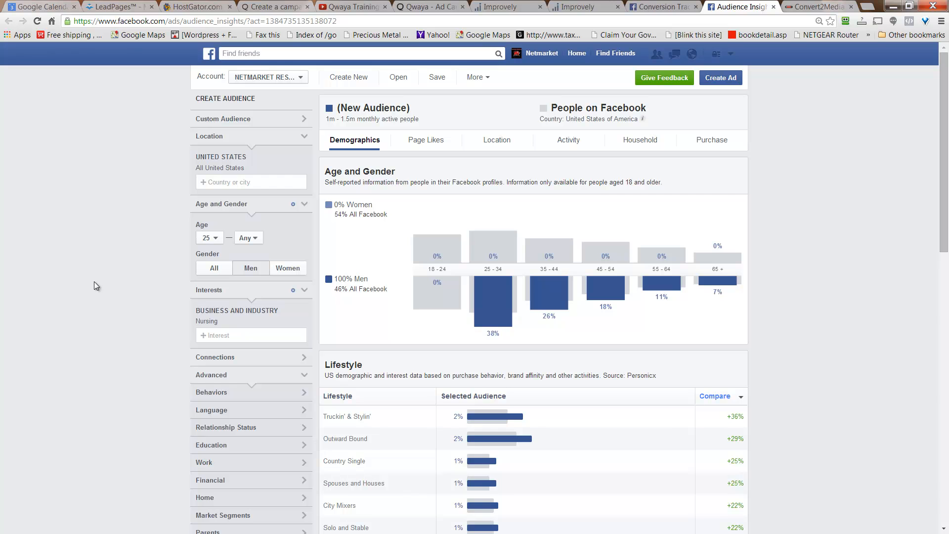
{"action": "mouse_move", "coordinate": [92, 265]}
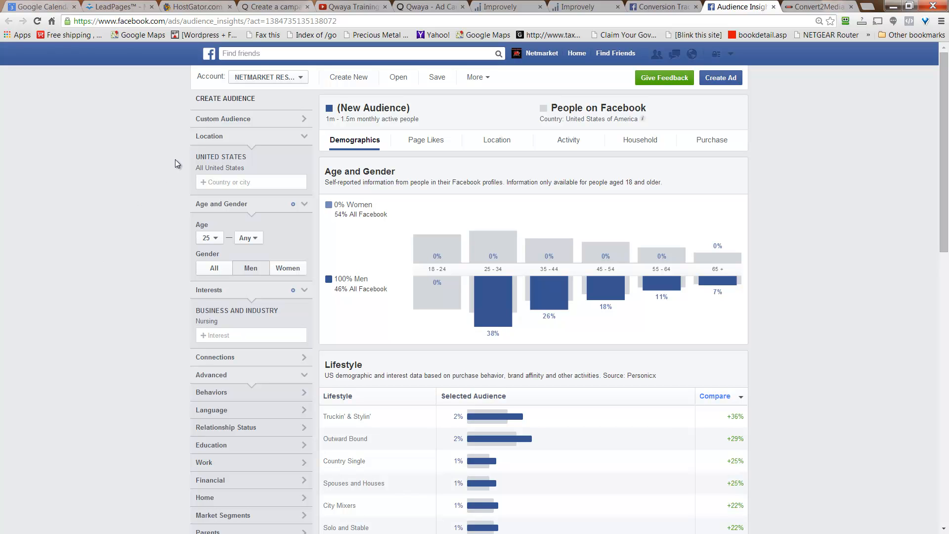
{"action": "mouse_move", "coordinate": [124, 298]}
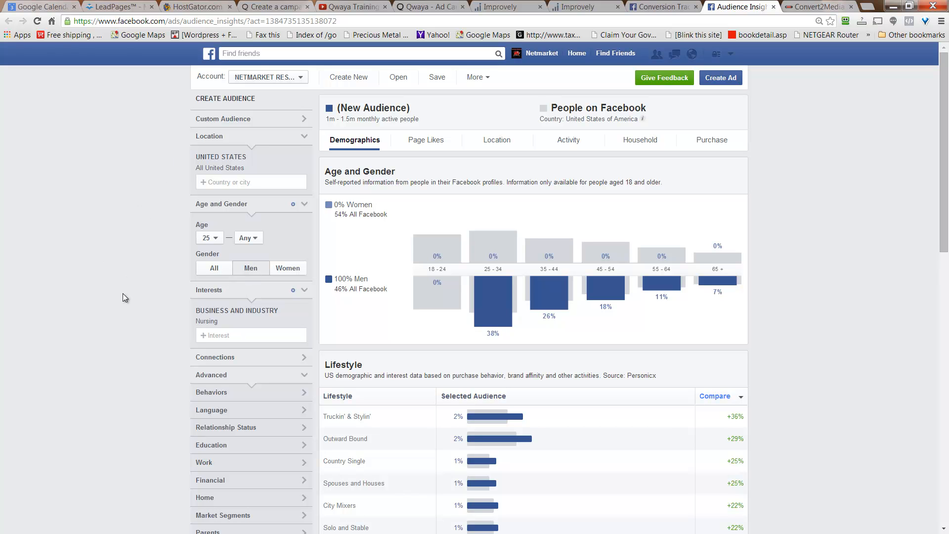
{"action": "scroll", "scroll_direction": "down", "scroll_amount": 3}
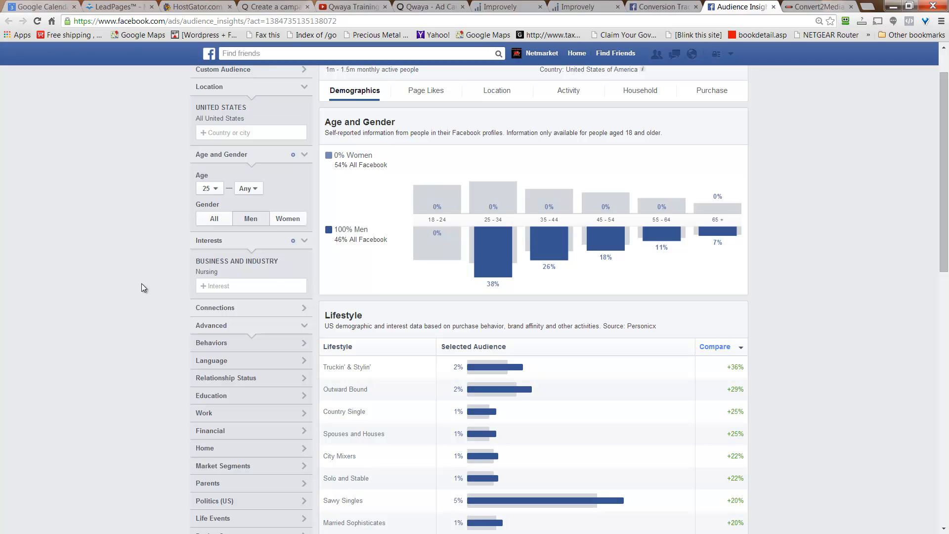
{"action": "mouse_move", "coordinate": [118, 278]}
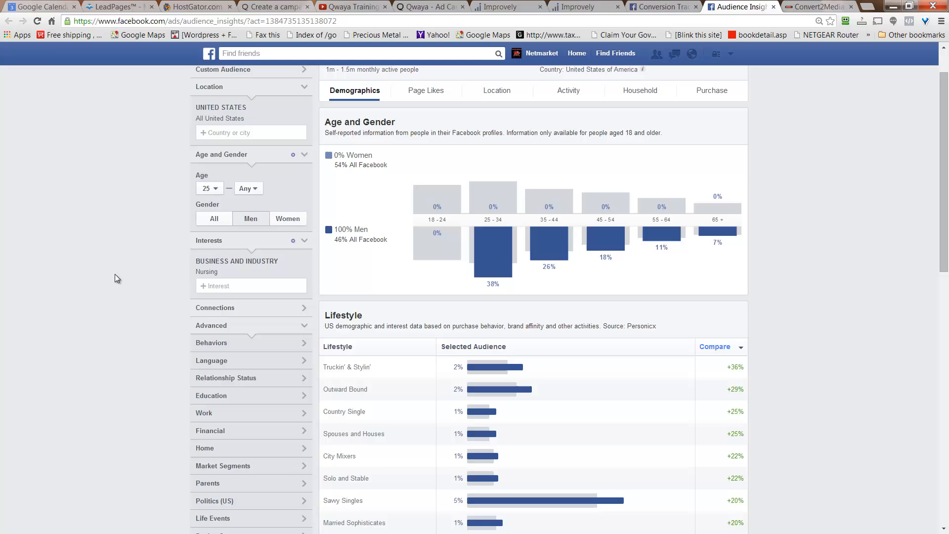
{"action": "scroll", "scroll_direction": "down", "scroll_amount": 3}
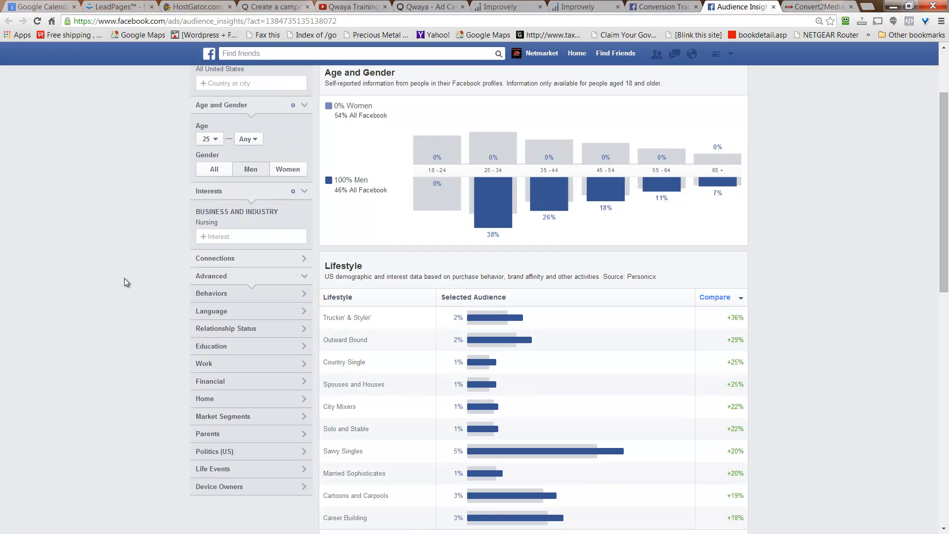
{"action": "mouse_move", "coordinate": [273, 262]}
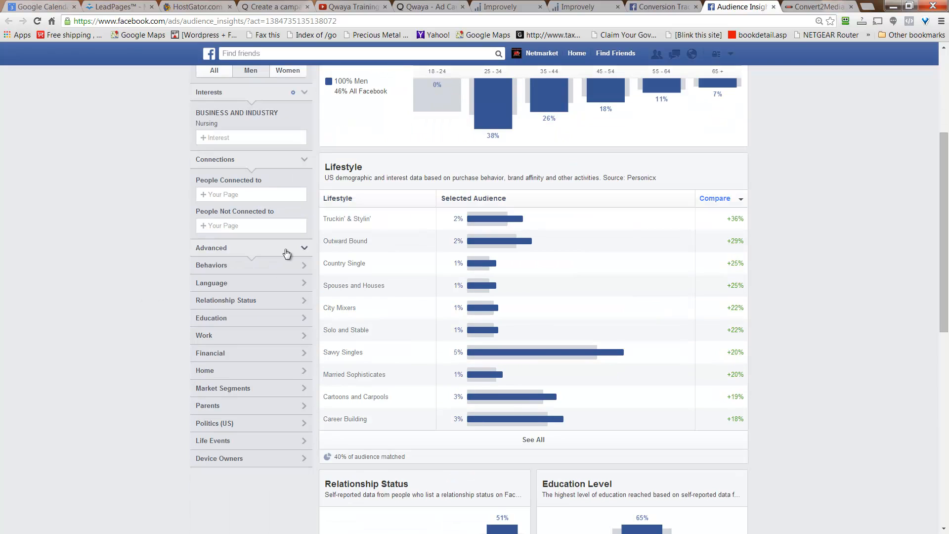
{"action": "mouse_move", "coordinate": [258, 305]}
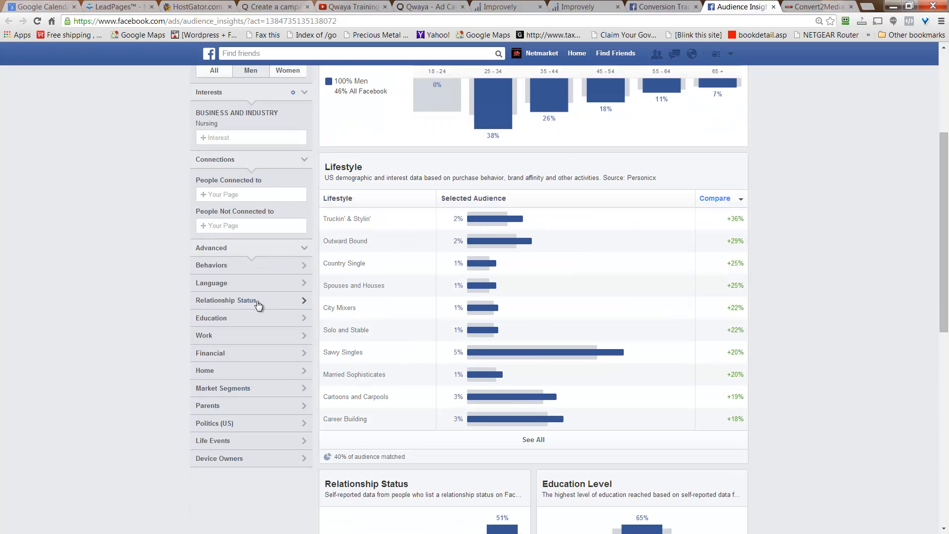
Step: Set Relationship Status to Married, narrowing the audience to about 450K–500K people
{"action": "left_click", "coordinate": [226, 299]}
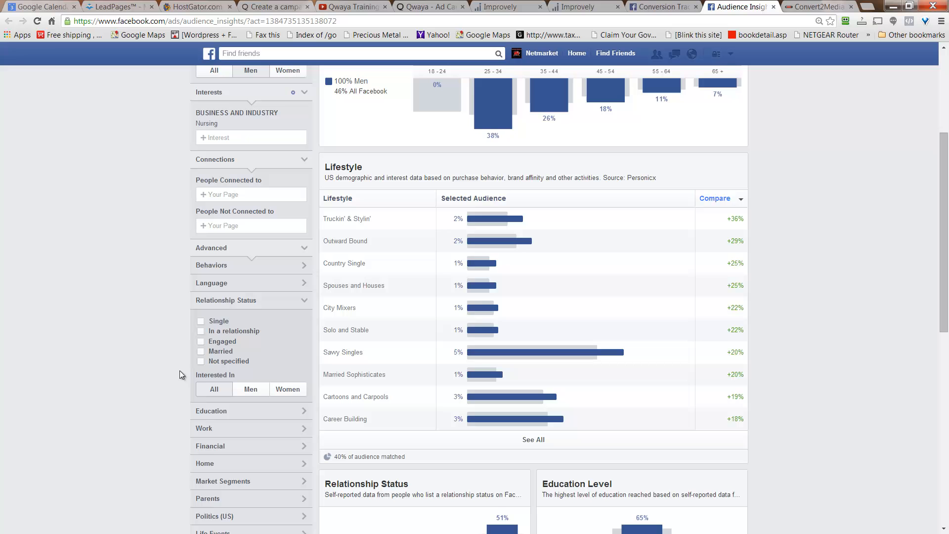
{"action": "left_click", "coordinate": [202, 351]}
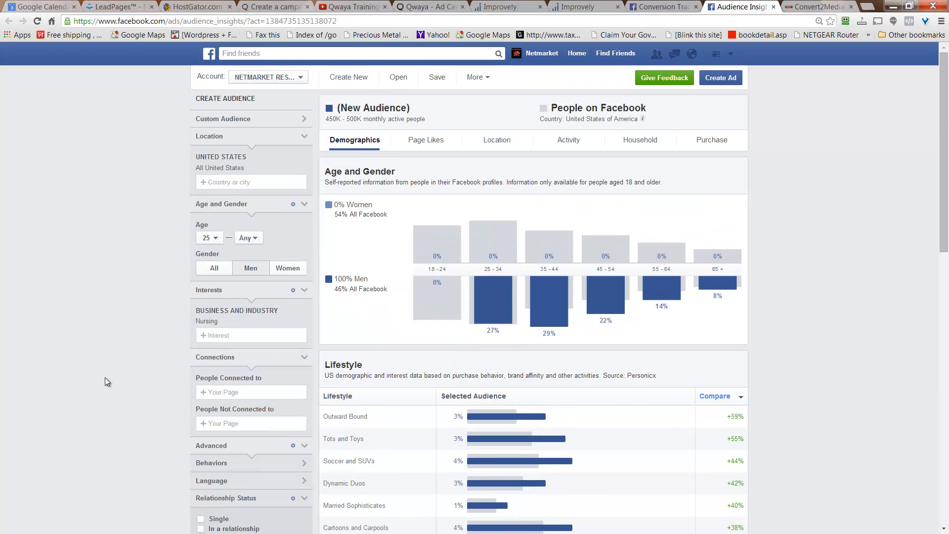
{"action": "mouse_move", "coordinate": [158, 200]}
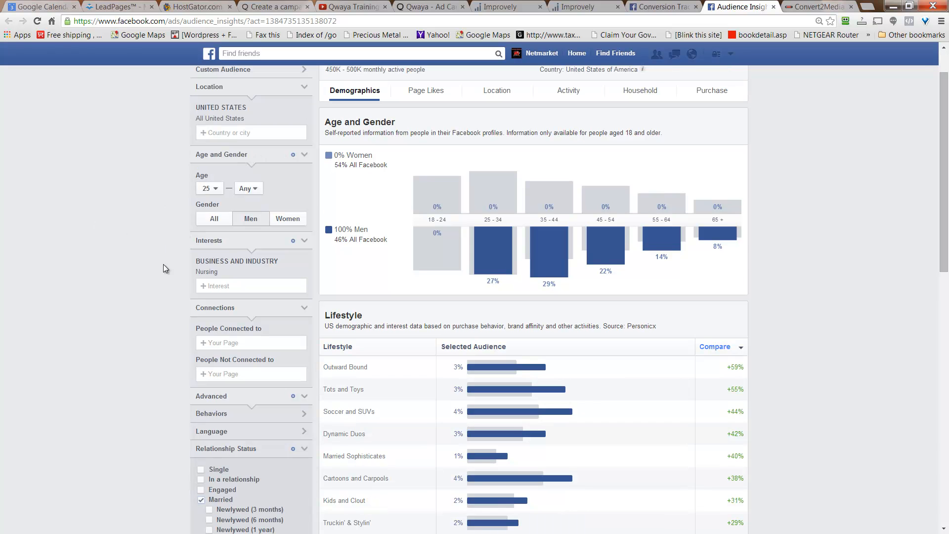
{"action": "mouse_move", "coordinate": [152, 302]}
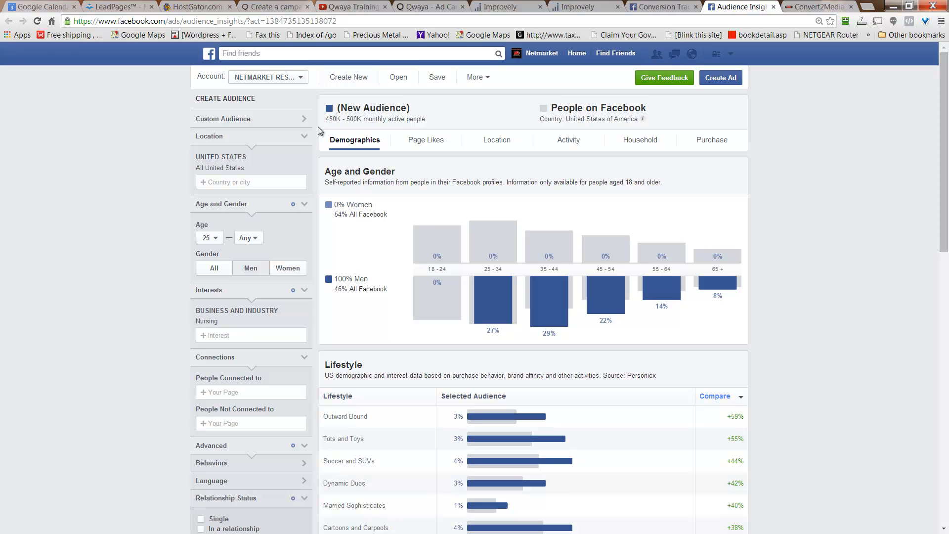
{"action": "mouse_move", "coordinate": [344, 128]}
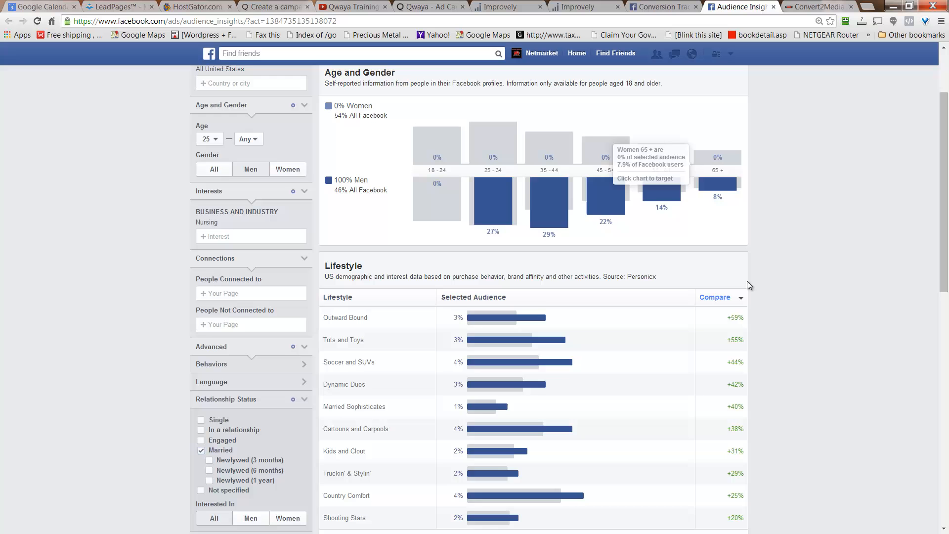
{"action": "scroll", "scroll_direction": "down", "scroll_amount": 3}
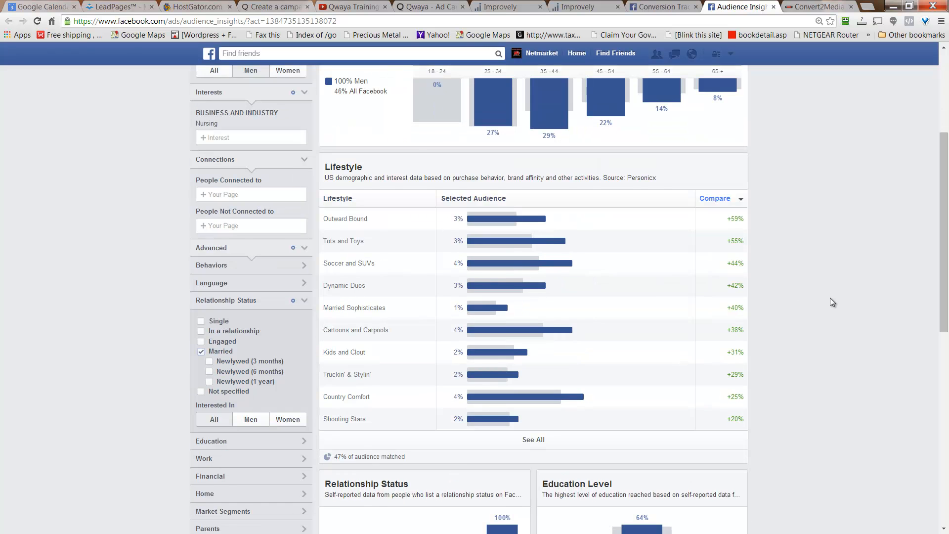
{"action": "scroll", "scroll_direction": "up", "scroll_amount": 3}
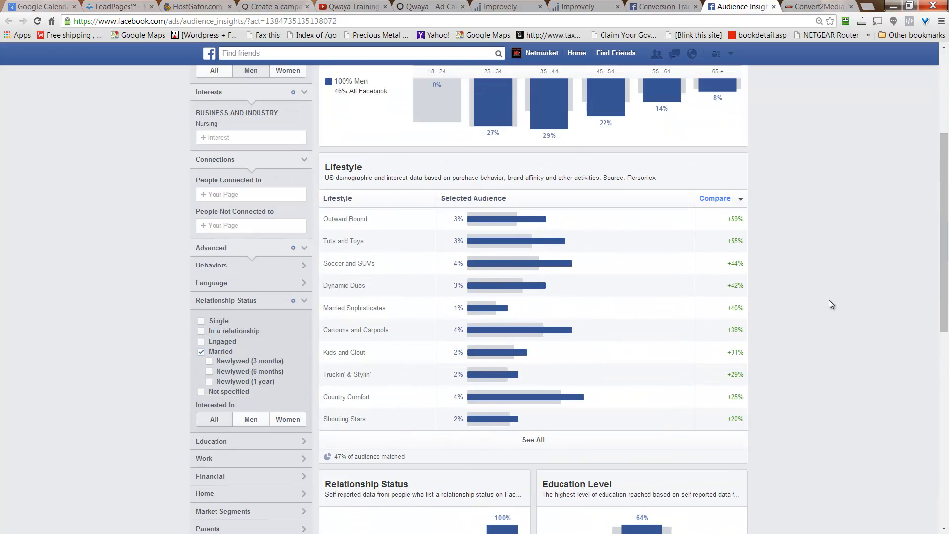
{"action": "scroll", "scroll_direction": "down", "scroll_amount": 3}
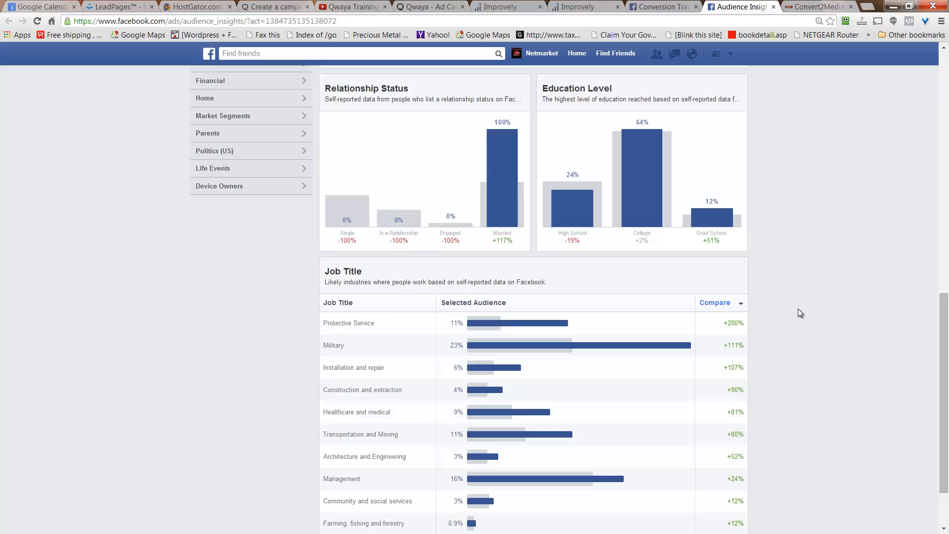
{"action": "scroll", "scroll_direction": "down", "scroll_amount": 3}
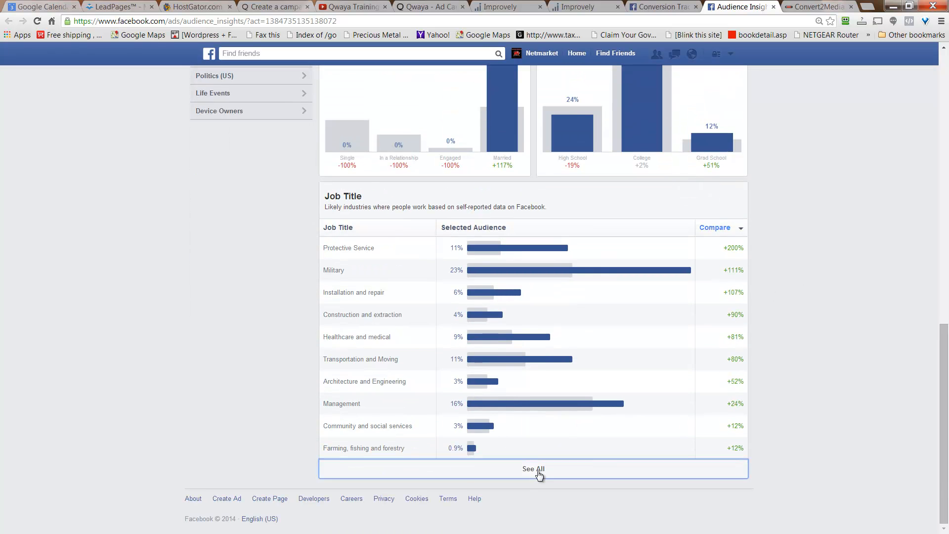
{"action": "left_click", "coordinate": [533, 469]}
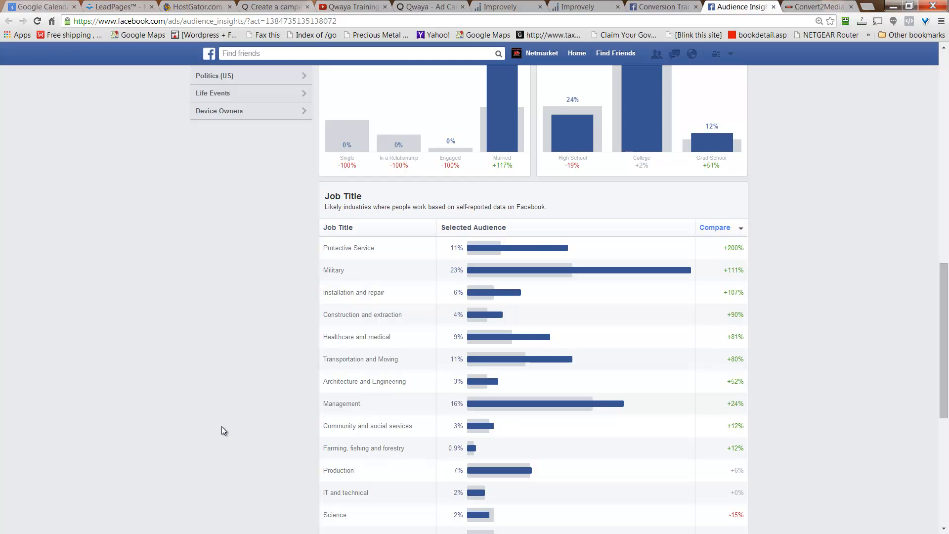
{"action": "mouse_move", "coordinate": [198, 315]}
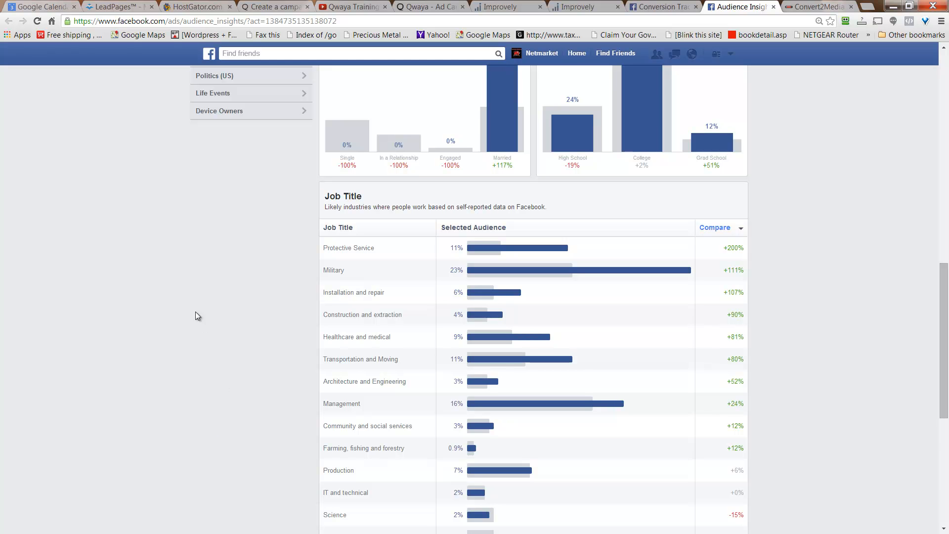
{"action": "mouse_move", "coordinate": [332, 274]}
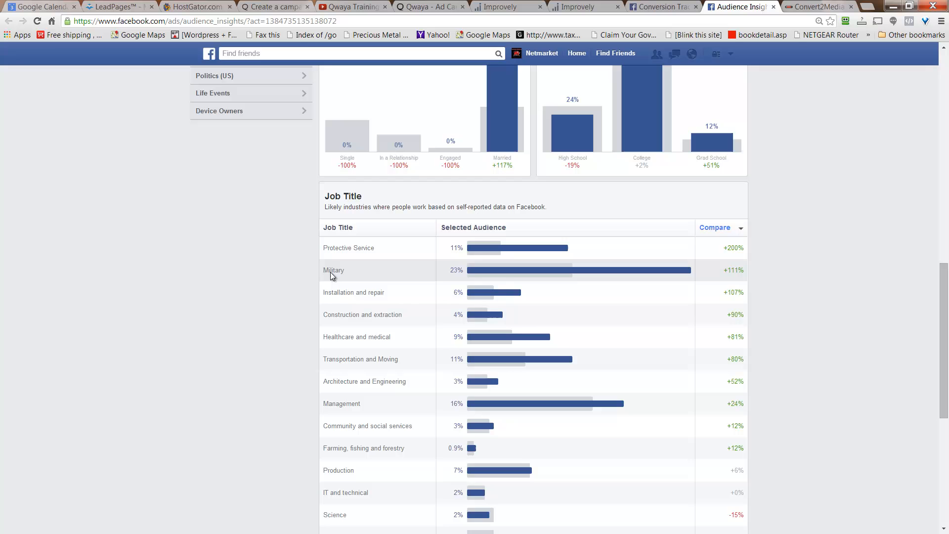
{"action": "mouse_move", "coordinate": [546, 274]}
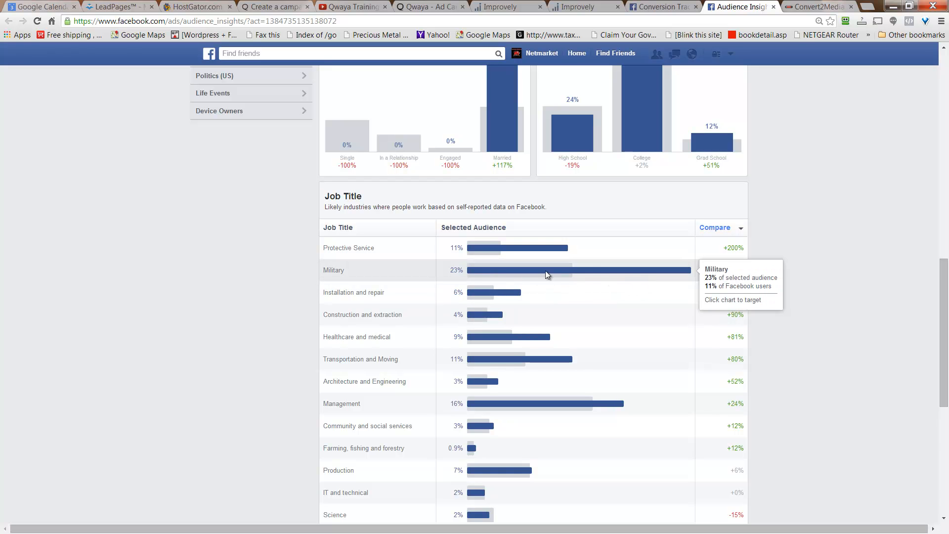
{"action": "mouse_move", "coordinate": [630, 273]}
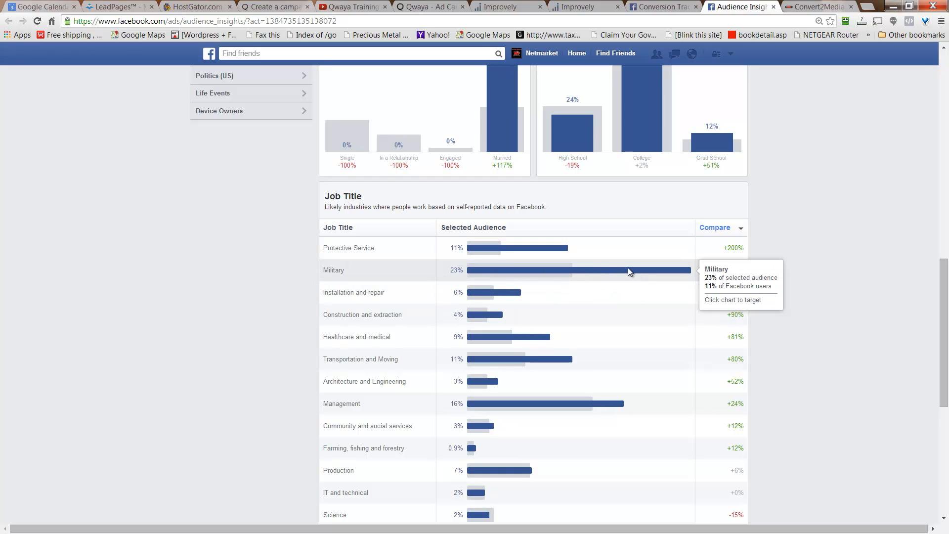
{"action": "mouse_move", "coordinate": [641, 271]}
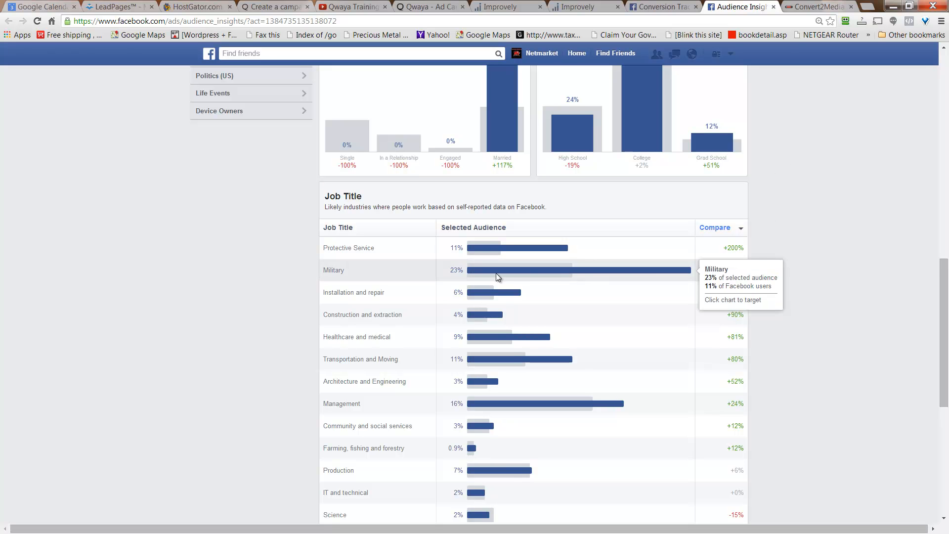
{"action": "mouse_move", "coordinate": [514, 274]}
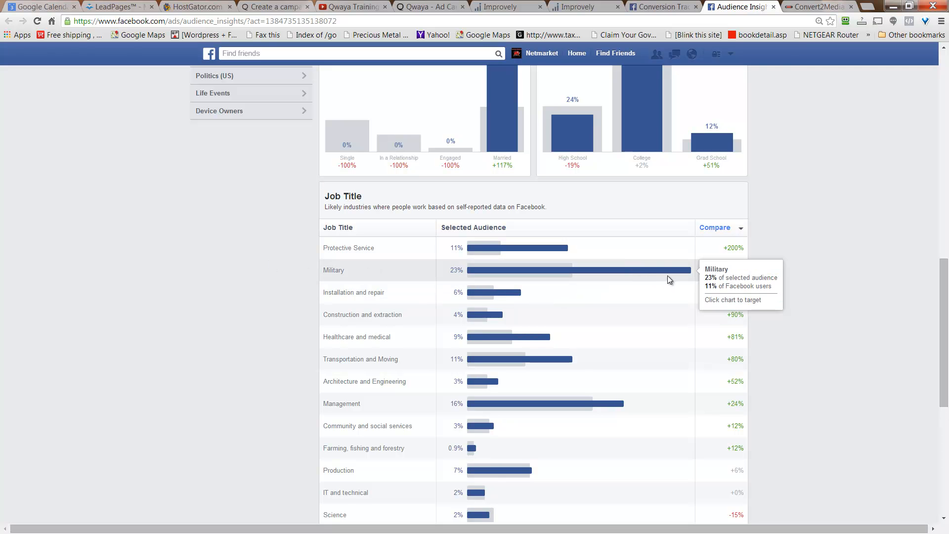
{"action": "mouse_move", "coordinate": [867, 257]}
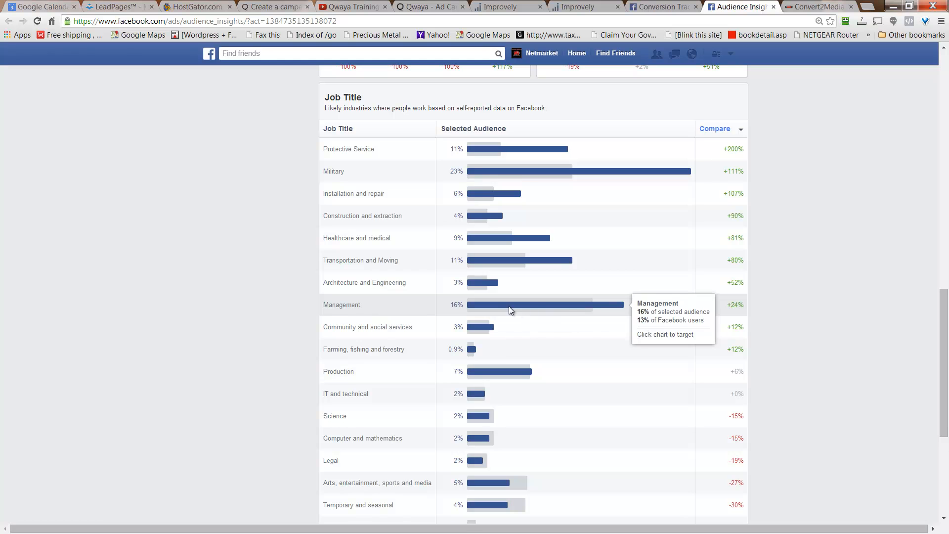
{"action": "mouse_move", "coordinate": [494, 310]}
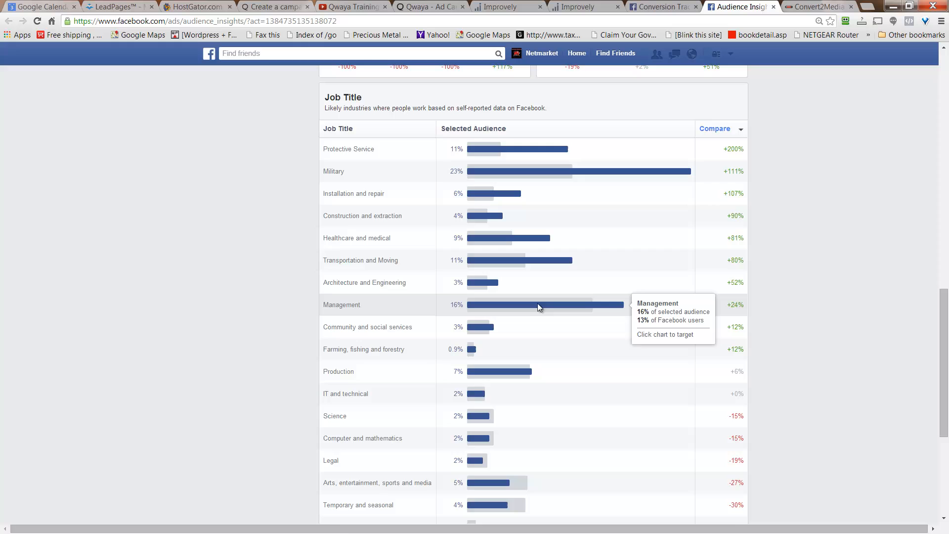
{"action": "mouse_move", "coordinate": [500, 150]}
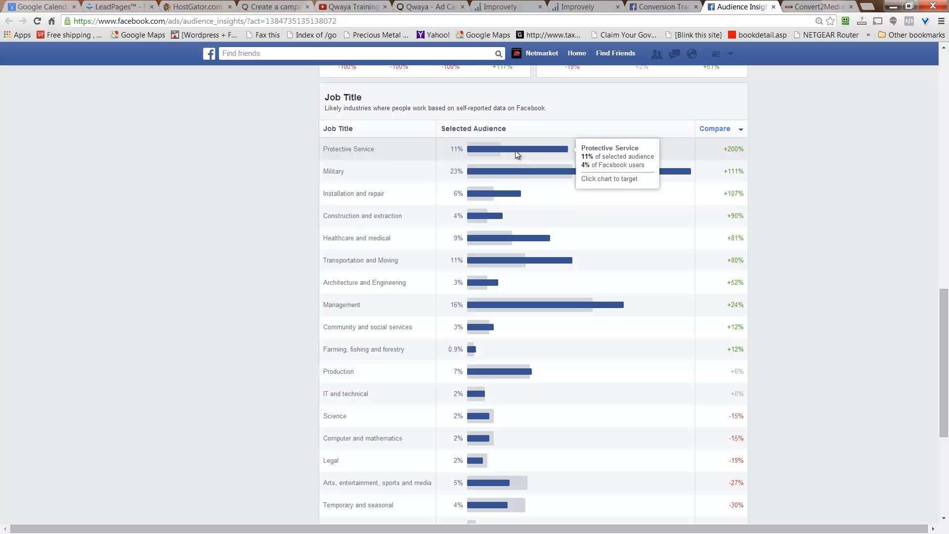
{"action": "mouse_move", "coordinate": [510, 170]}
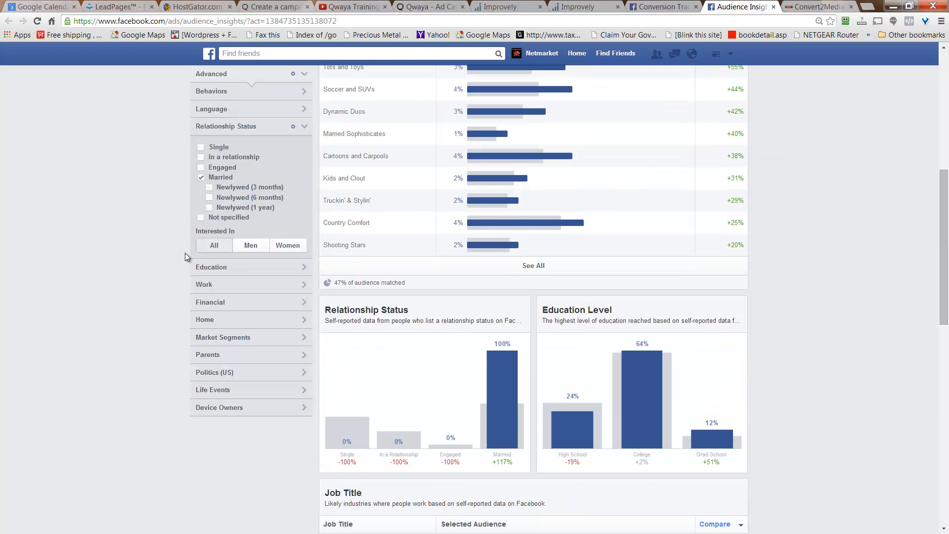
{"action": "scroll", "scroll_direction": "up", "scroll_amount": 3}
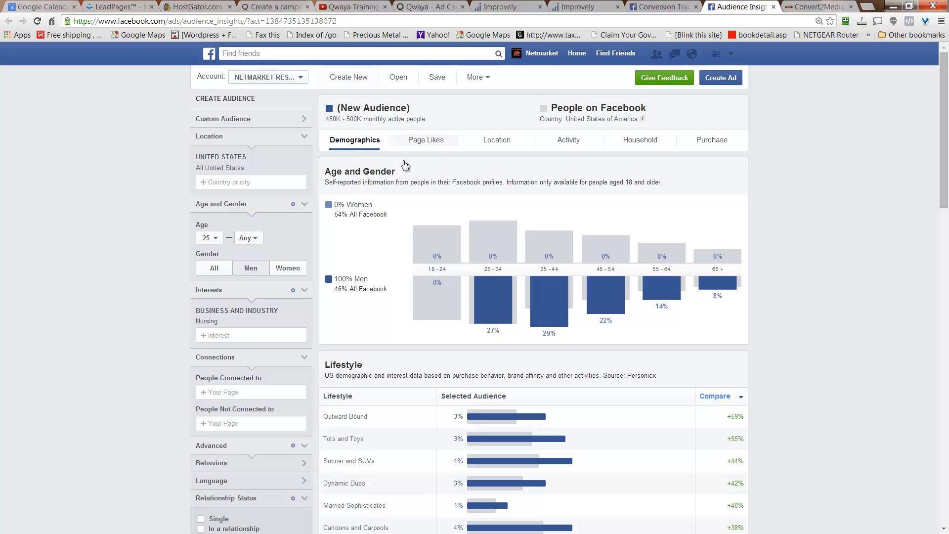
Step: Review the Page Likes results, with top categories and pages led by The Patriot Nurse
{"action": "left_click", "coordinate": [425, 139]}
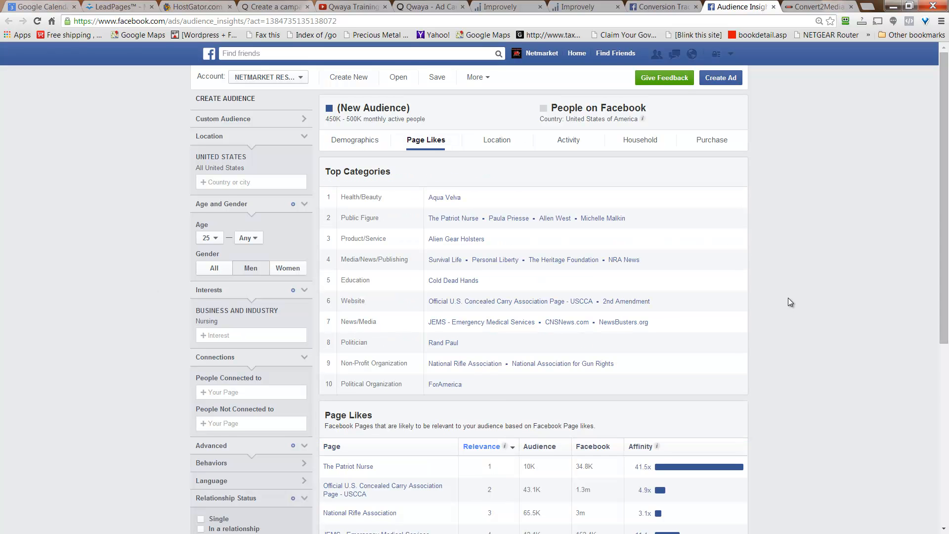
{"action": "scroll", "scroll_direction": "down", "scroll_amount": 3}
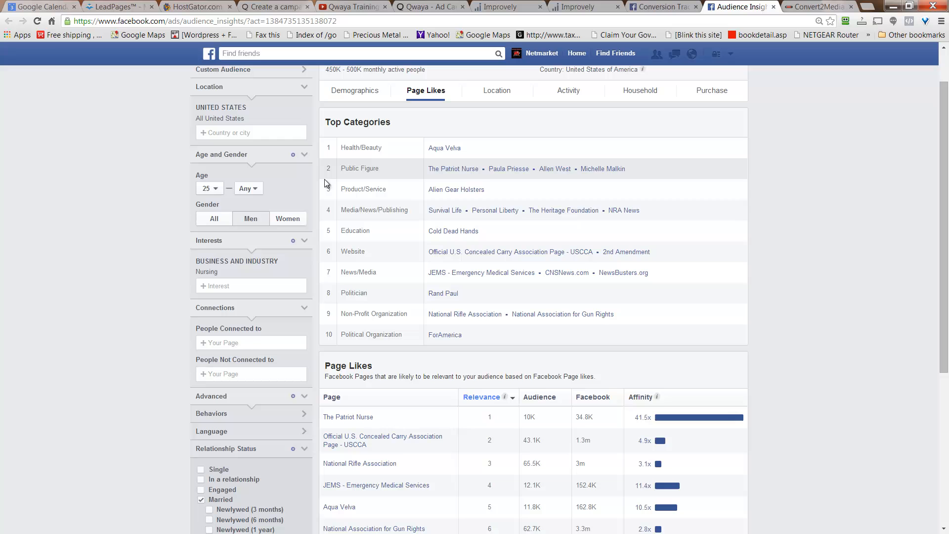
{"action": "mouse_move", "coordinate": [395, 166]}
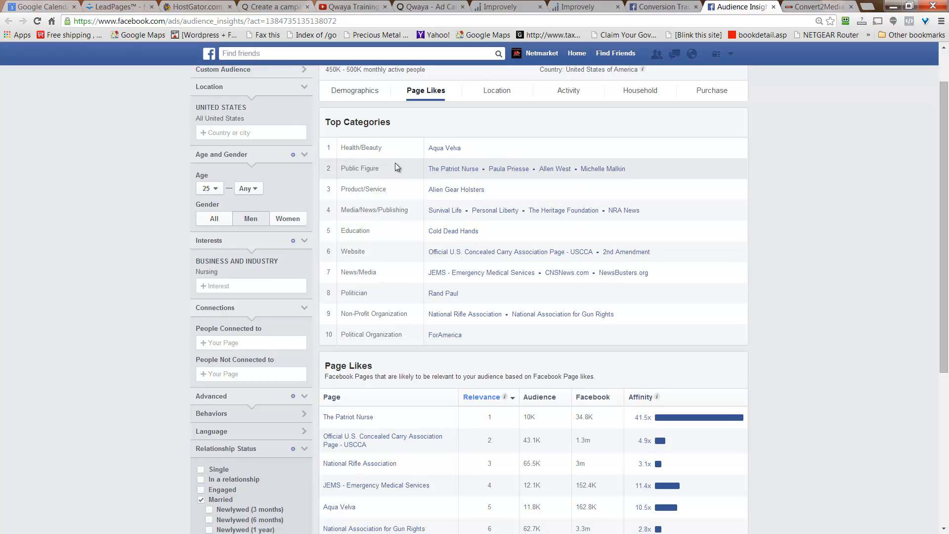
{"action": "mouse_move", "coordinate": [398, 169]}
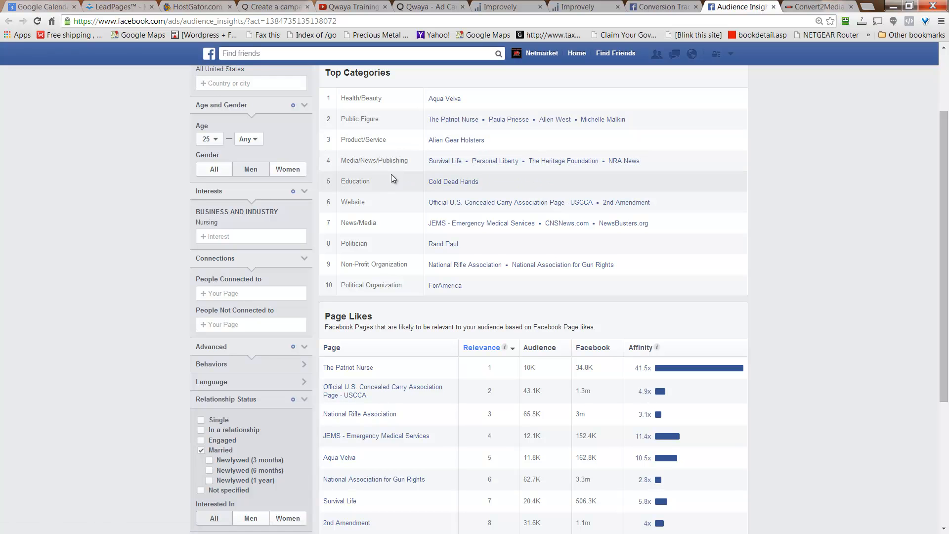
{"action": "mouse_move", "coordinate": [455, 143]}
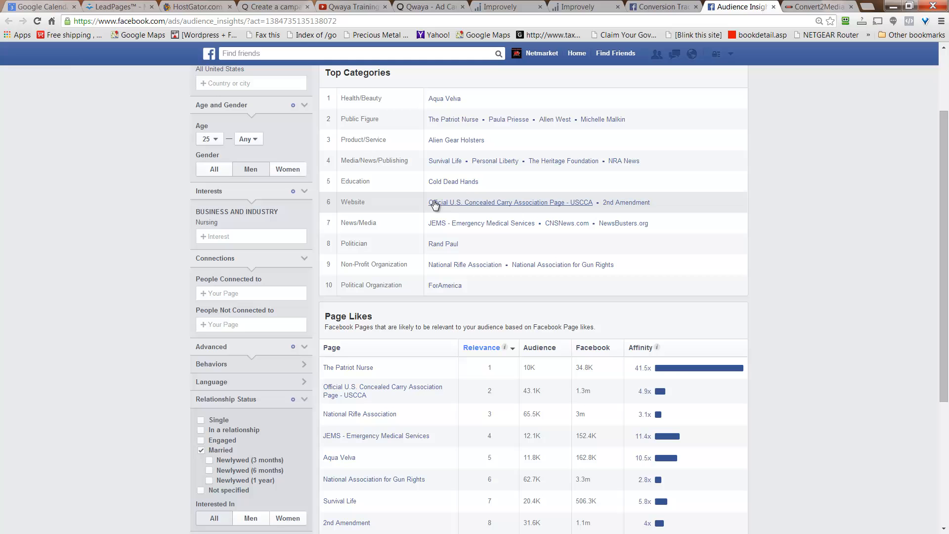
{"action": "mouse_move", "coordinate": [583, 204]}
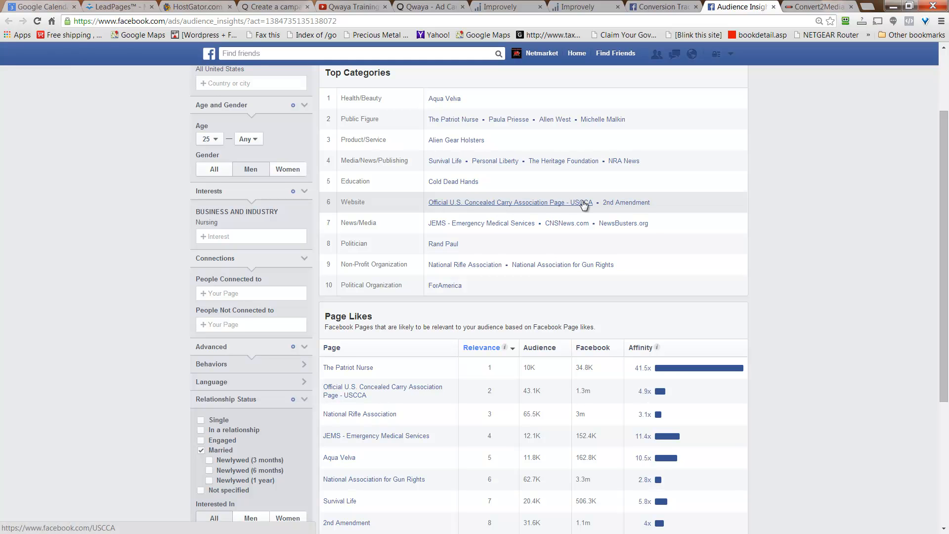
{"action": "mouse_move", "coordinate": [543, 208]}
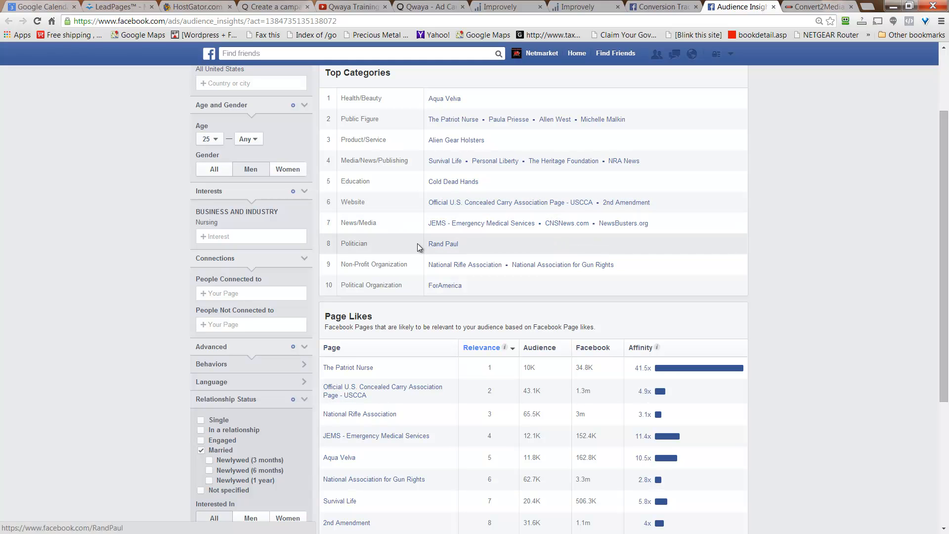
{"action": "mouse_move", "coordinate": [387, 254]}
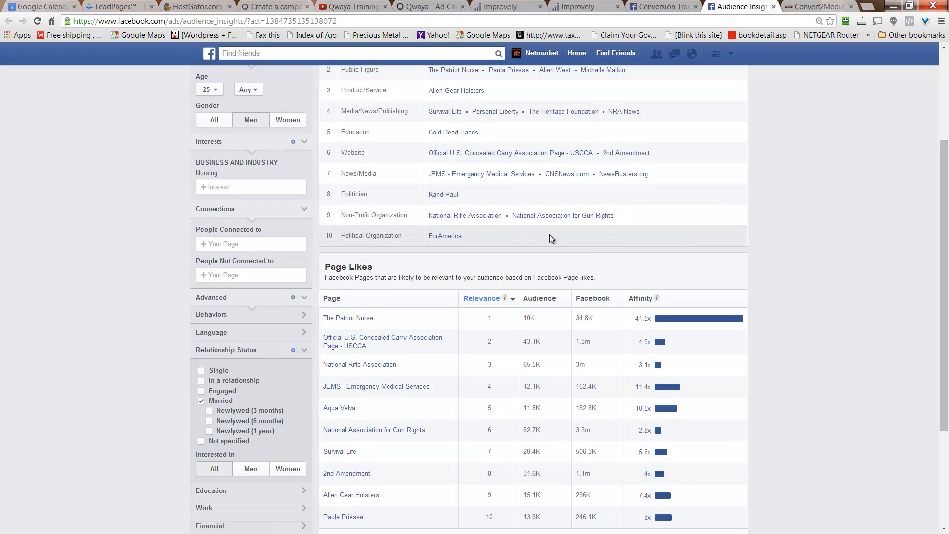
{"action": "scroll", "scroll_direction": "down", "scroll_amount": 3}
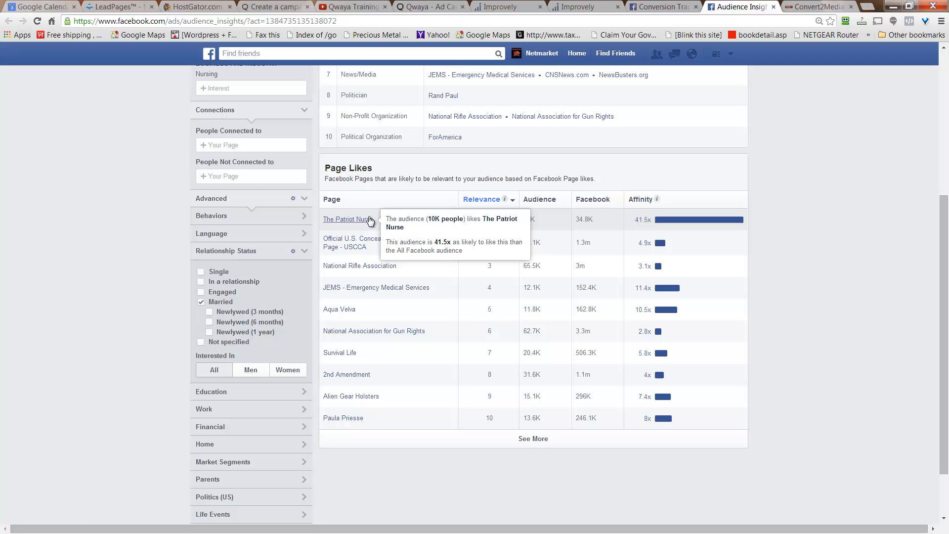
{"action": "mouse_move", "coordinate": [391, 212]}
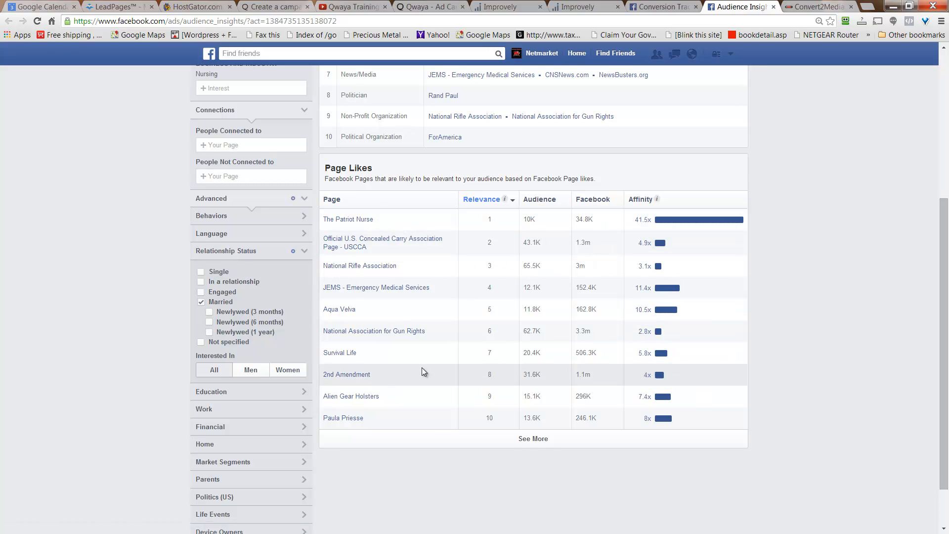
{"action": "scroll", "scroll_direction": "down", "scroll_amount": 3}
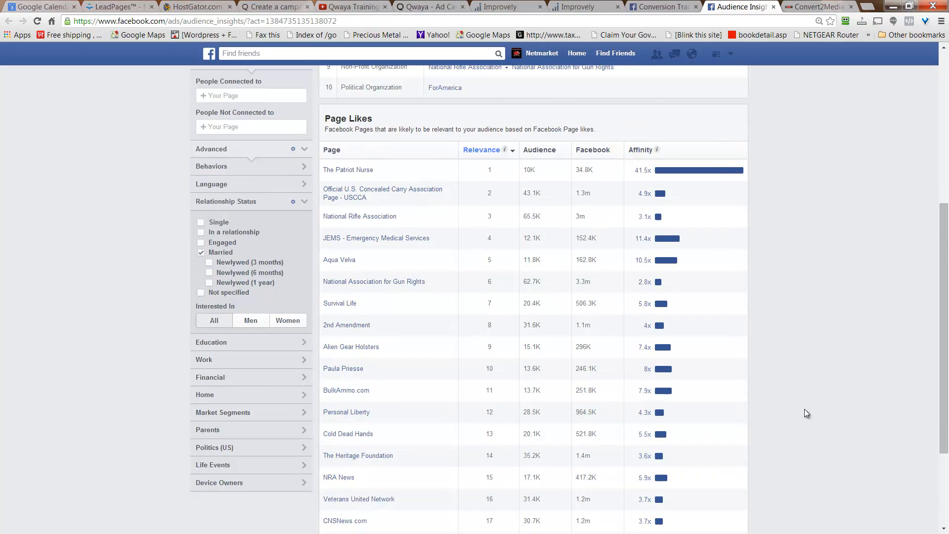
{"action": "mouse_move", "coordinate": [659, 325]}
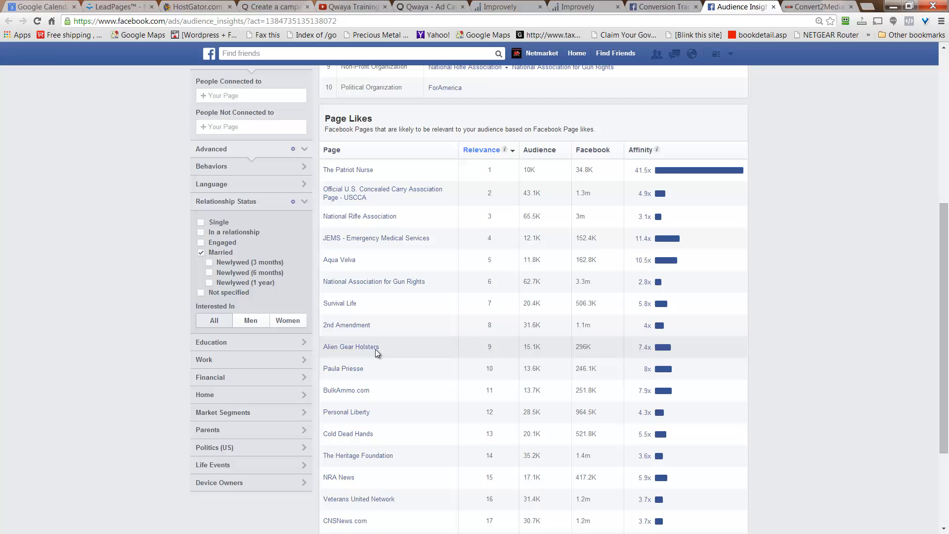
{"action": "scroll", "scroll_direction": "up", "scroll_amount": 3}
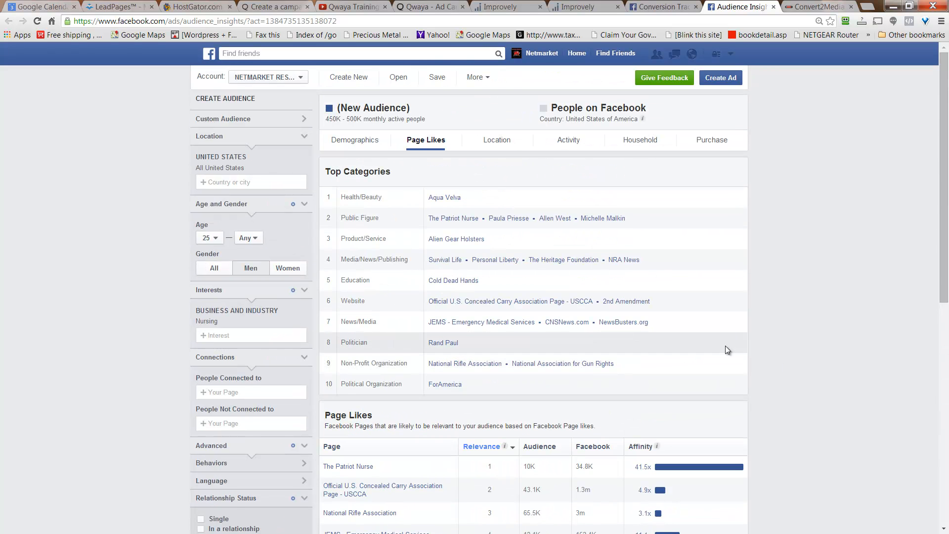
Step: Review the Location breakdown's Top Cities list, led by Raleigh, North Carolina
{"action": "left_click", "coordinate": [495, 139]}
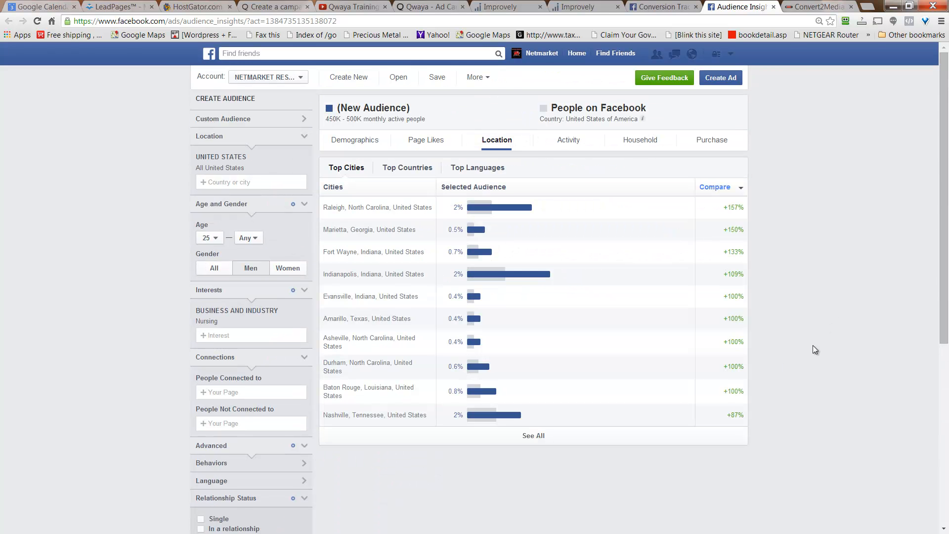
{"action": "mouse_move", "coordinate": [551, 532]}
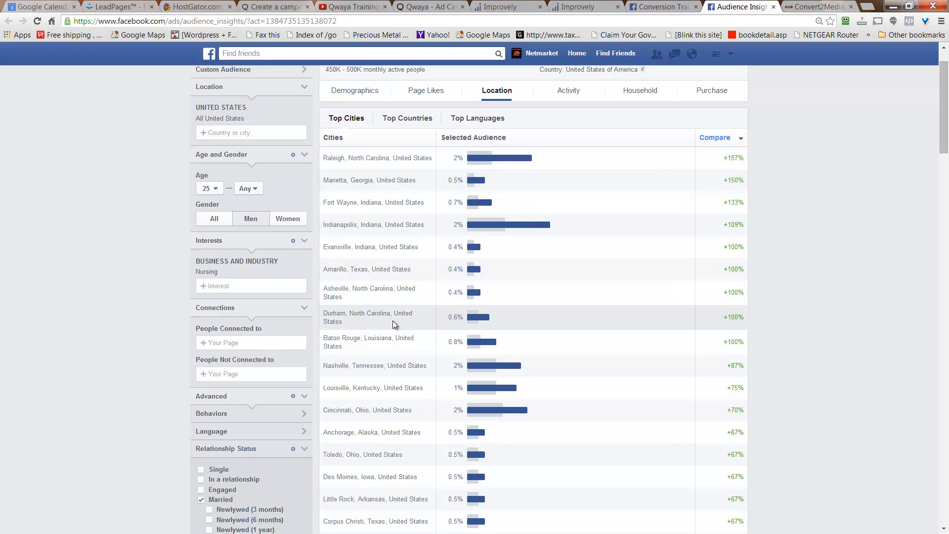
{"action": "scroll", "scroll_direction": "down", "scroll_amount": 3}
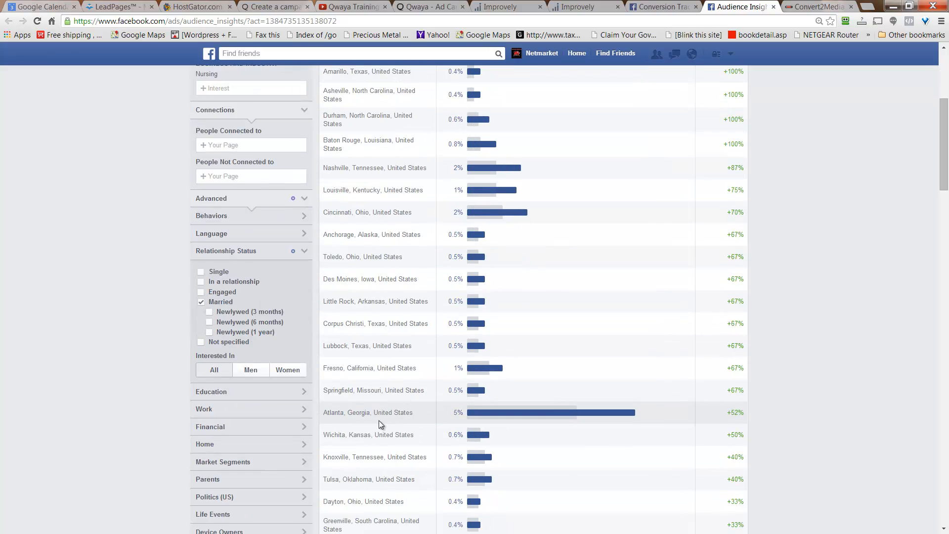
{"action": "scroll", "scroll_direction": "down", "scroll_amount": 3}
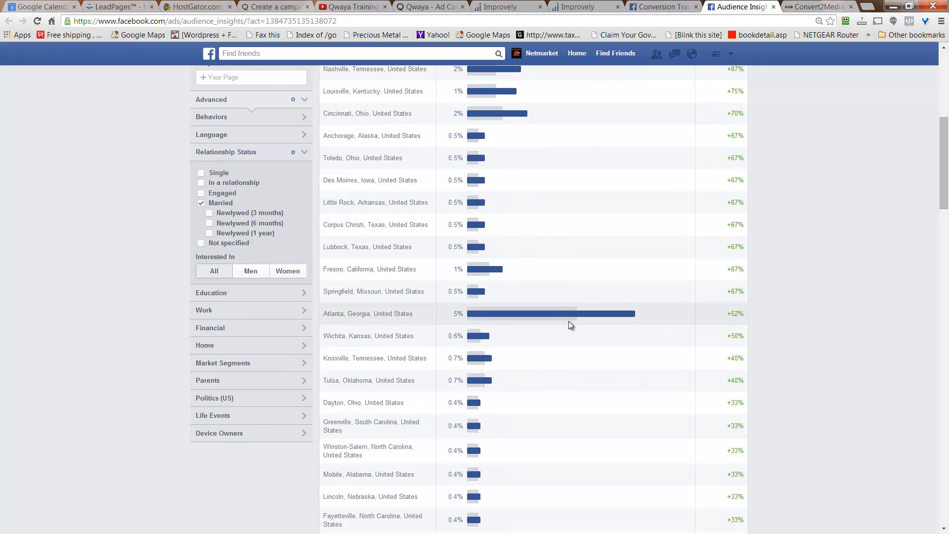
{"action": "scroll", "scroll_direction": "up", "scroll_amount": 3}
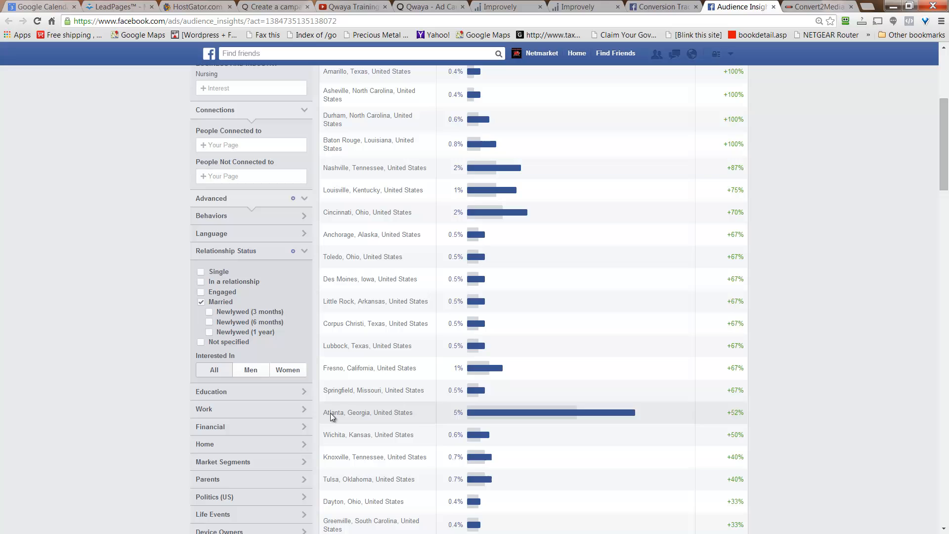
{"action": "scroll", "scroll_direction": "down", "scroll_amount": 3}
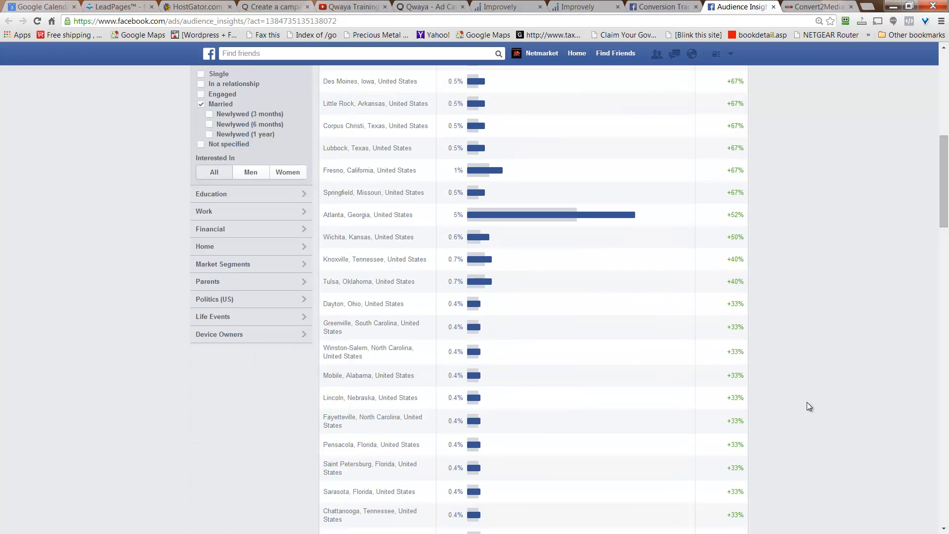
{"action": "scroll", "scroll_direction": "down", "scroll_amount": 3}
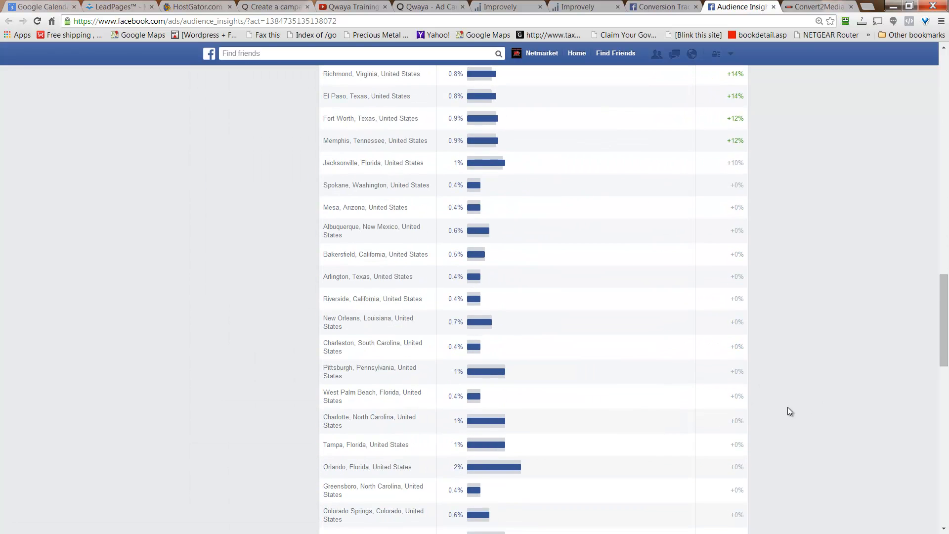
{"action": "scroll", "scroll_direction": "down", "scroll_amount": 3}
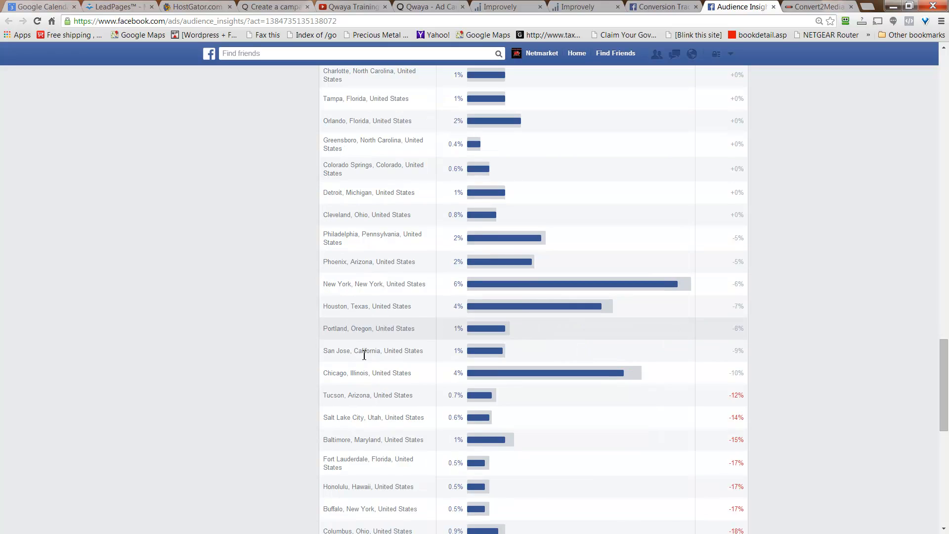
{"action": "scroll", "scroll_direction": "down", "scroll_amount": 3}
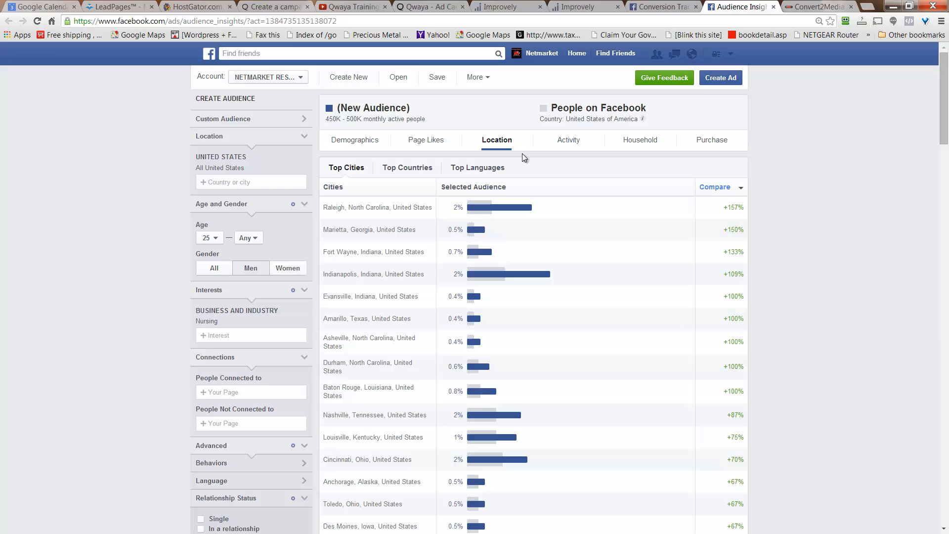
{"action": "left_click", "coordinate": [567, 139]}
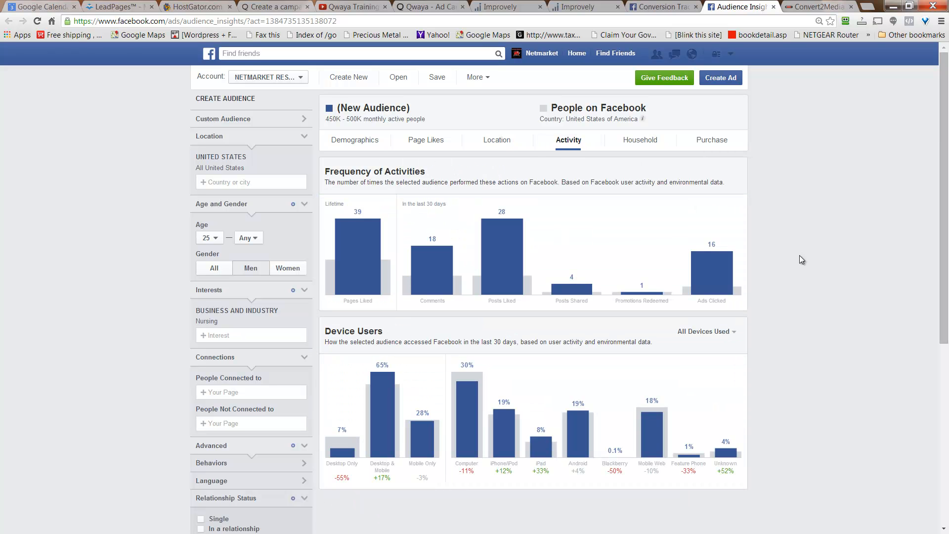
{"action": "mouse_move", "coordinate": [711, 266]}
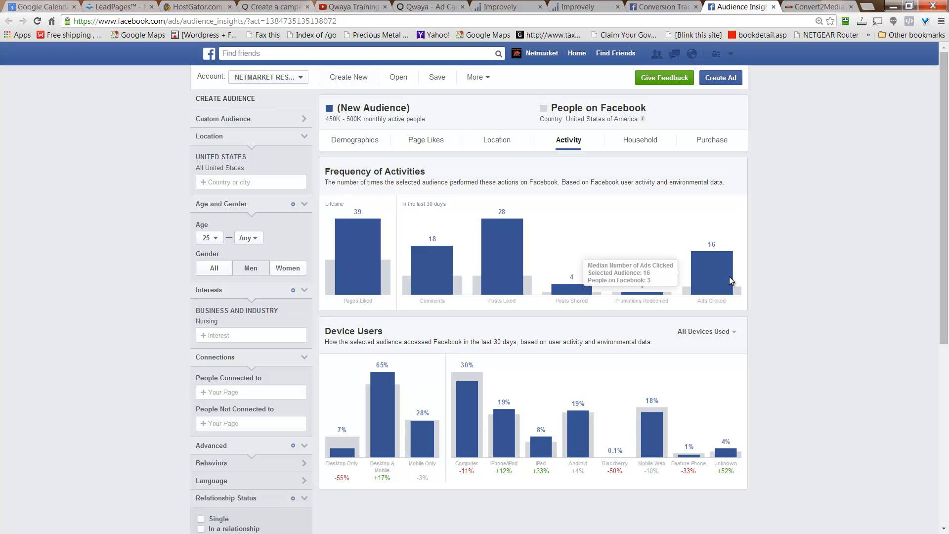
{"action": "scroll", "scroll_direction": "down", "scroll_amount": 3}
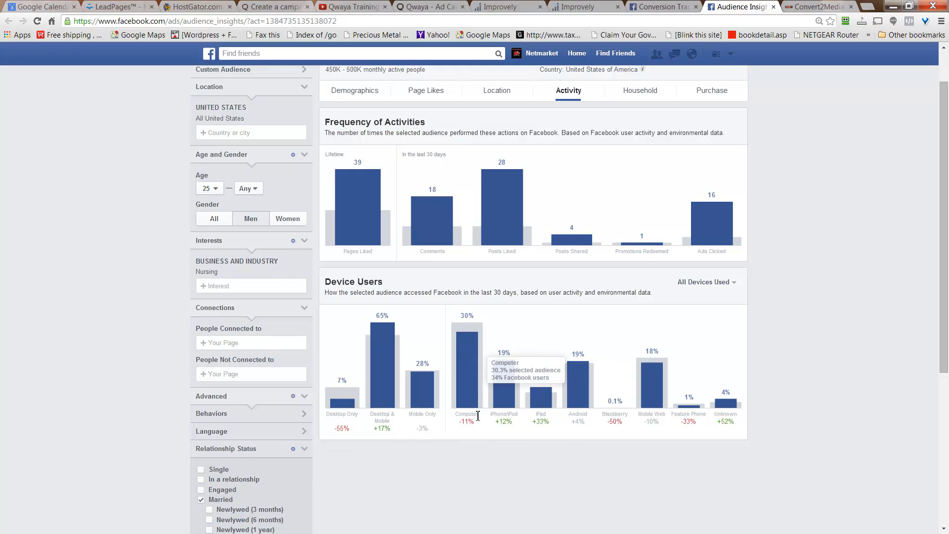
{"action": "mouse_move", "coordinate": [788, 369]}
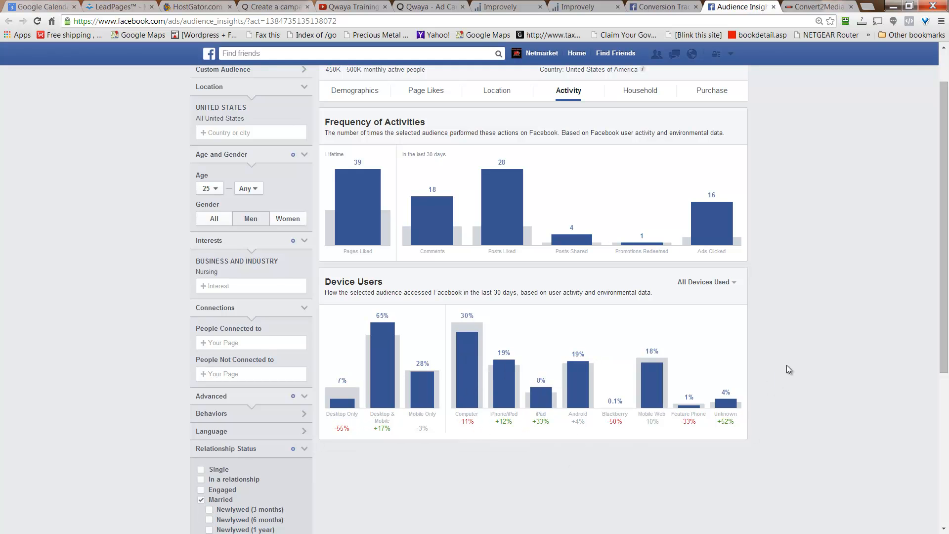
{"action": "mouse_move", "coordinate": [567, 489]}
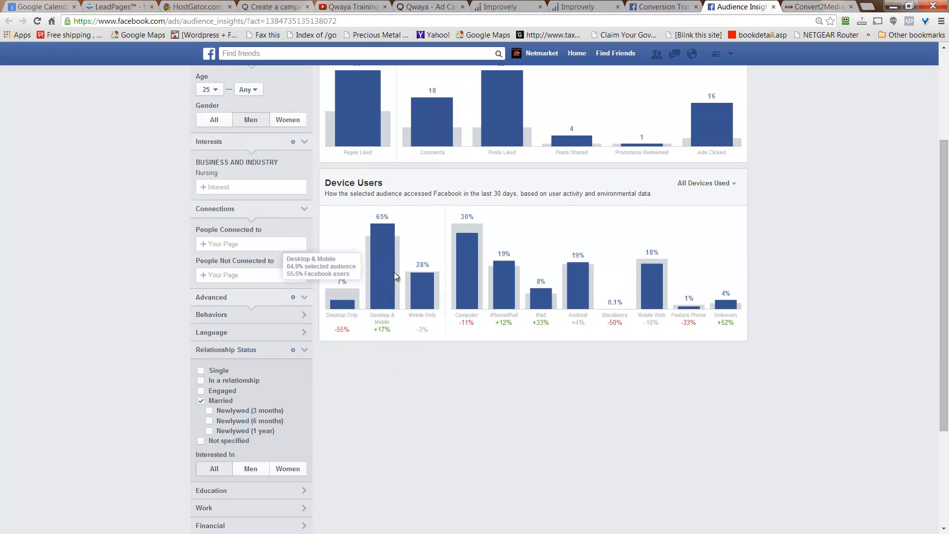
{"action": "mouse_move", "coordinate": [377, 297]}
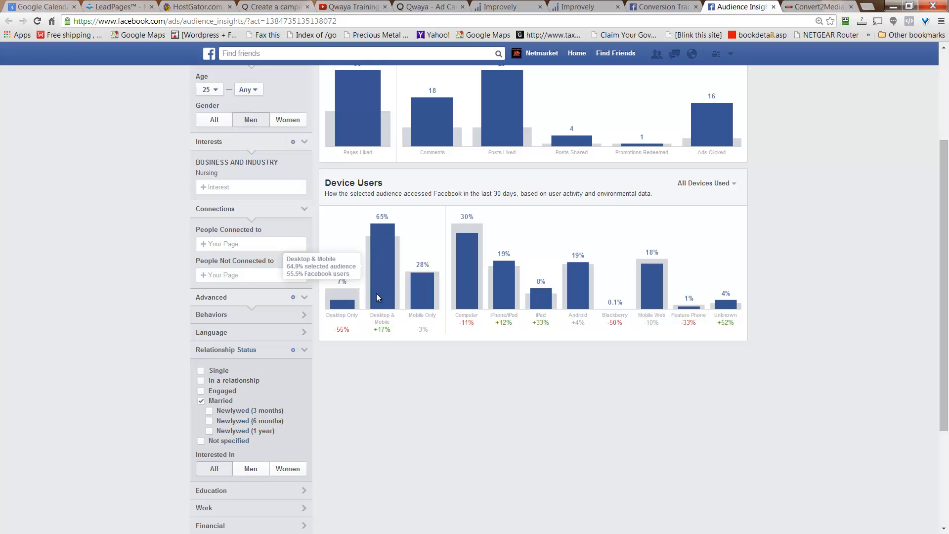
{"action": "mouse_move", "coordinate": [422, 371]}
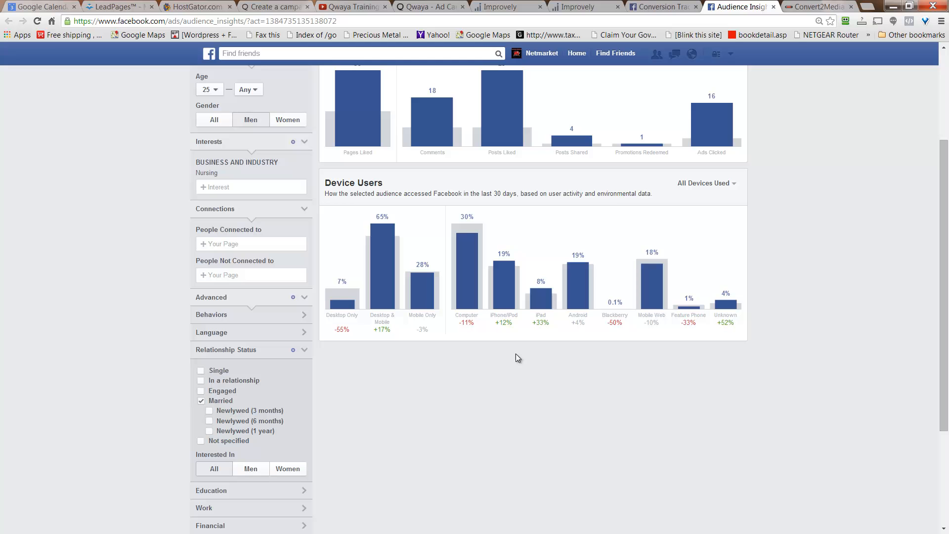
{"action": "mouse_move", "coordinate": [524, 351]}
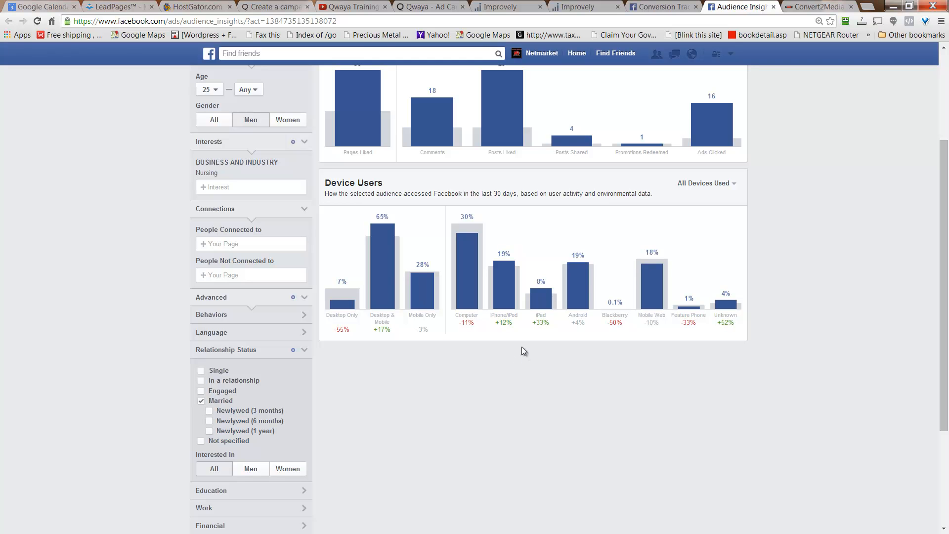
{"action": "mouse_move", "coordinate": [541, 300]}
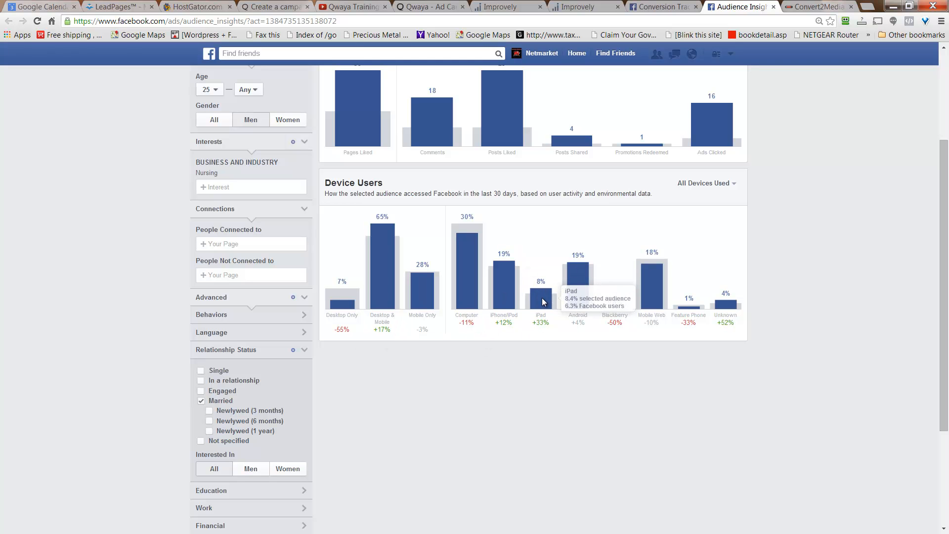
{"action": "mouse_move", "coordinate": [579, 278]}
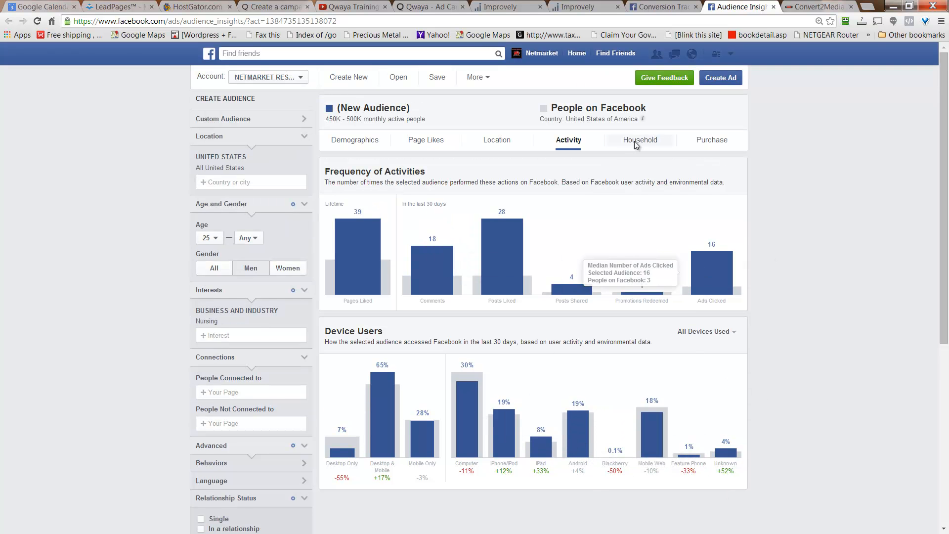
Step: Review the Household charts for income, home ownership, household size and spending methods
{"action": "left_click", "coordinate": [639, 139]}
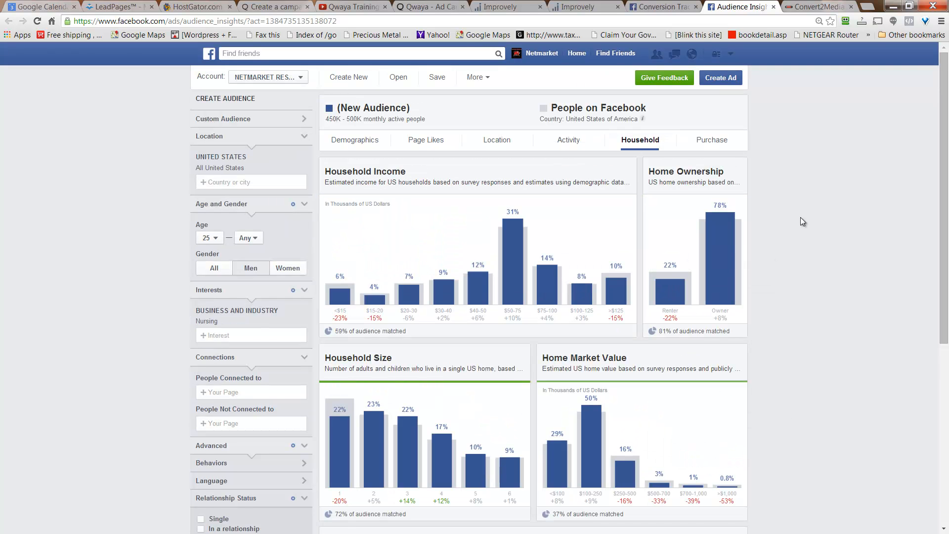
{"action": "scroll", "scroll_direction": "down", "scroll_amount": 3}
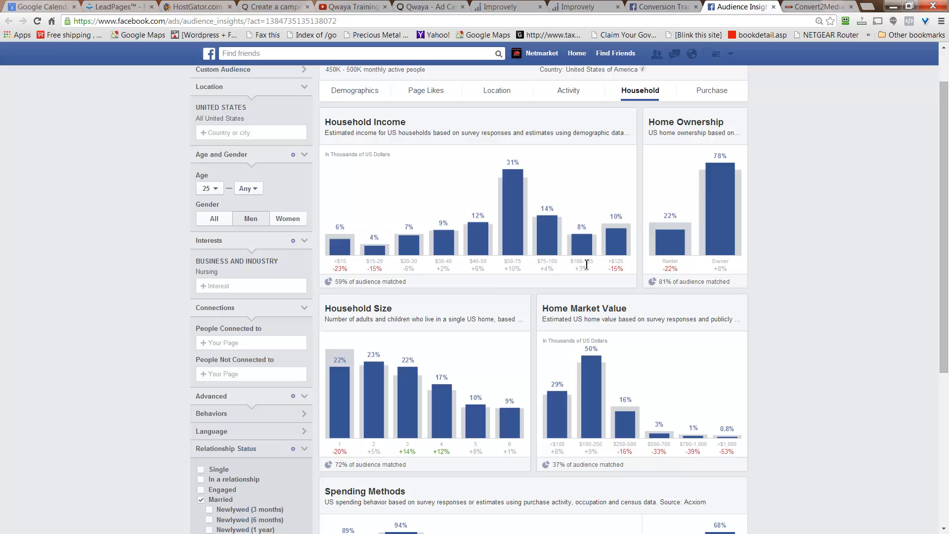
{"action": "mouse_move", "coordinate": [512, 193]}
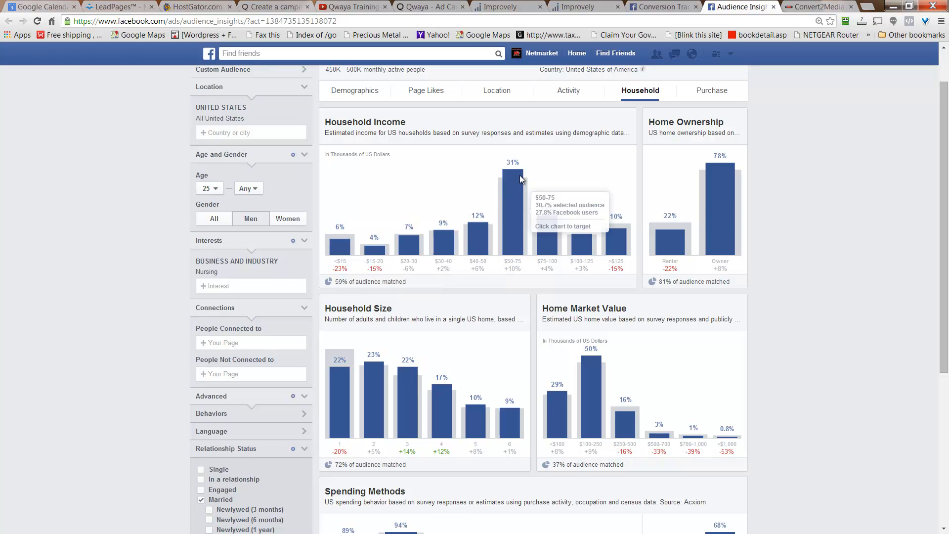
{"action": "mouse_move", "coordinate": [514, 202]}
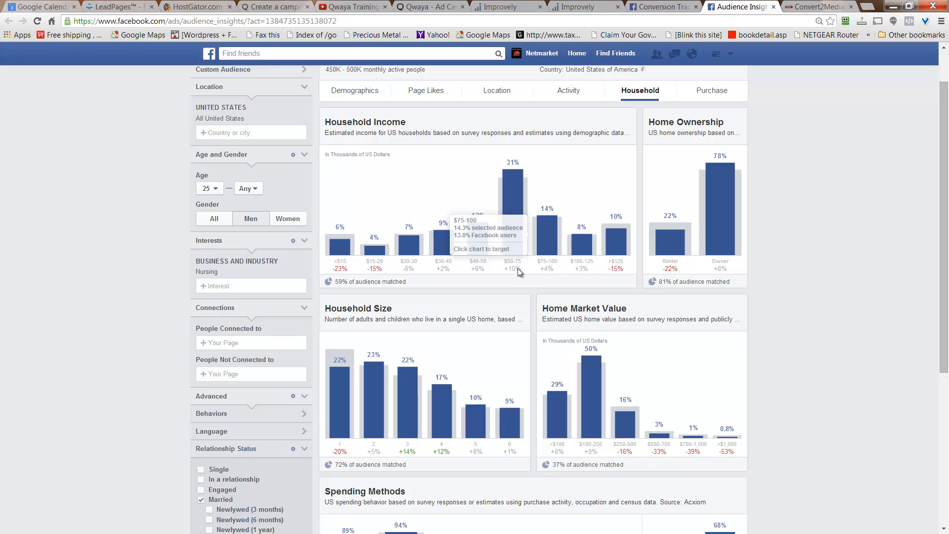
{"action": "mouse_move", "coordinate": [579, 273]}
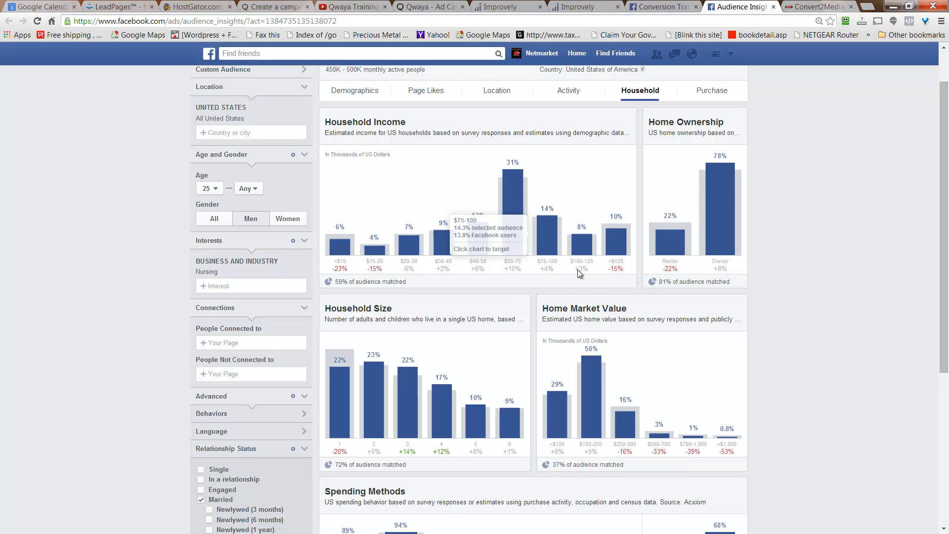
{"action": "mouse_move", "coordinate": [804, 295]}
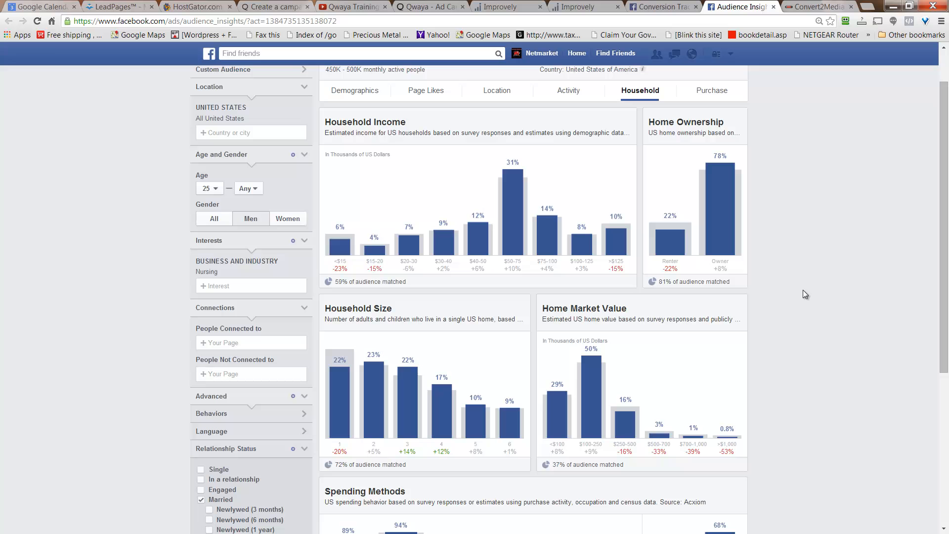
{"action": "mouse_move", "coordinate": [719, 205]}
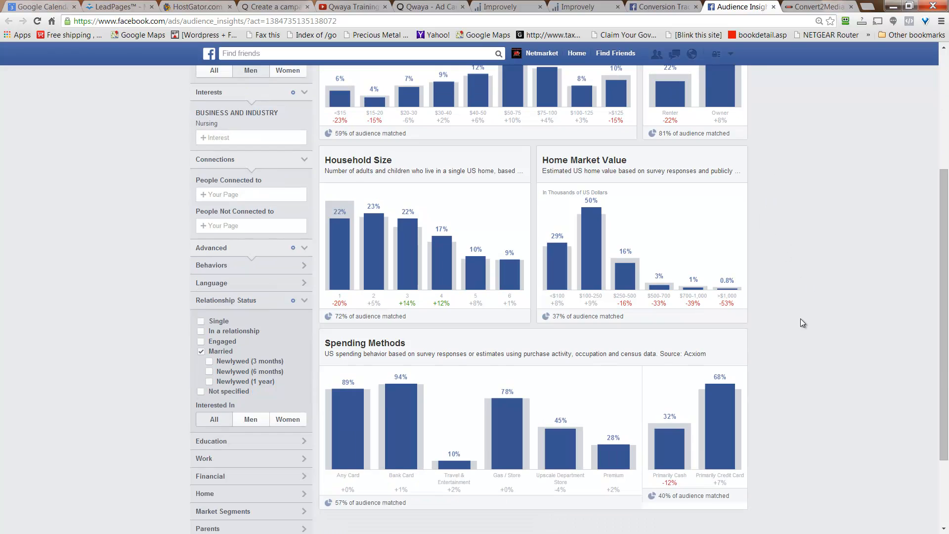
{"action": "scroll", "scroll_direction": "down", "scroll_amount": 3}
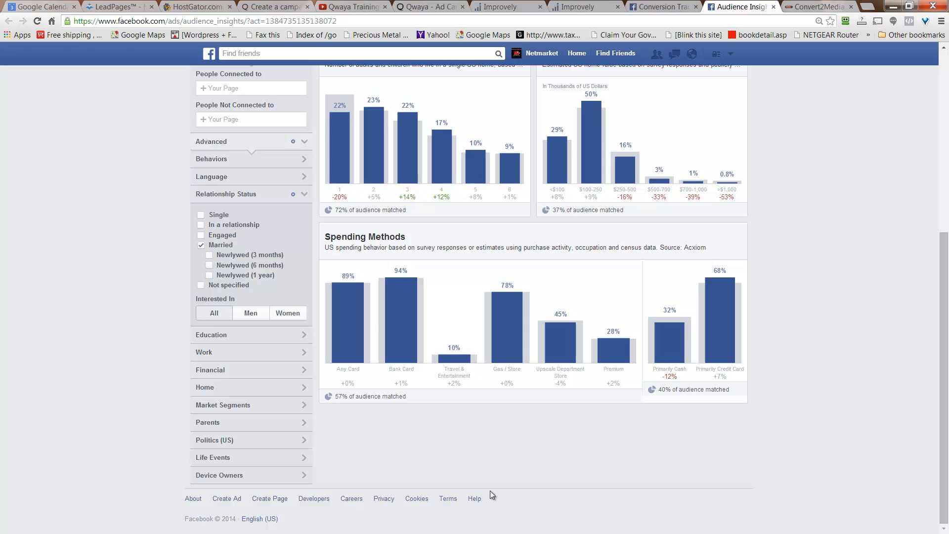
{"action": "mouse_move", "coordinate": [348, 318]}
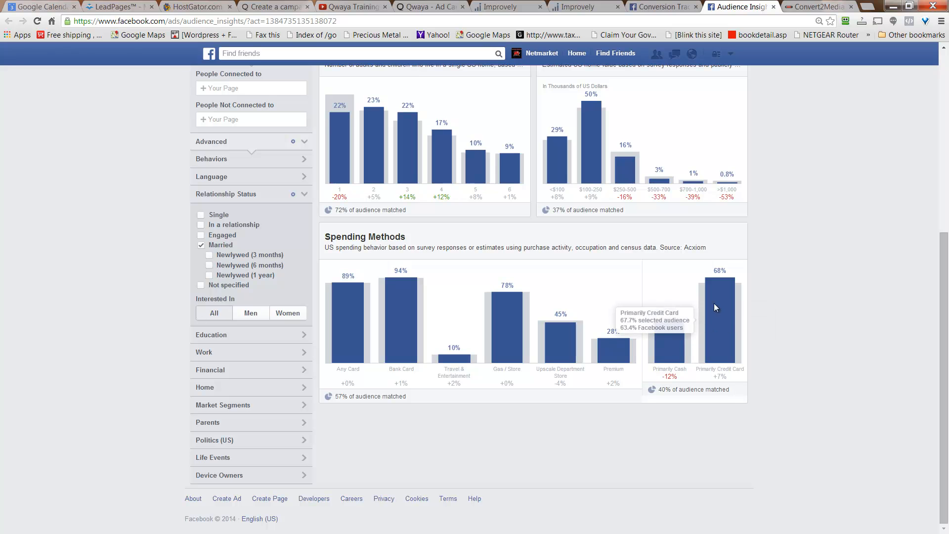
{"action": "mouse_move", "coordinate": [727, 330]}
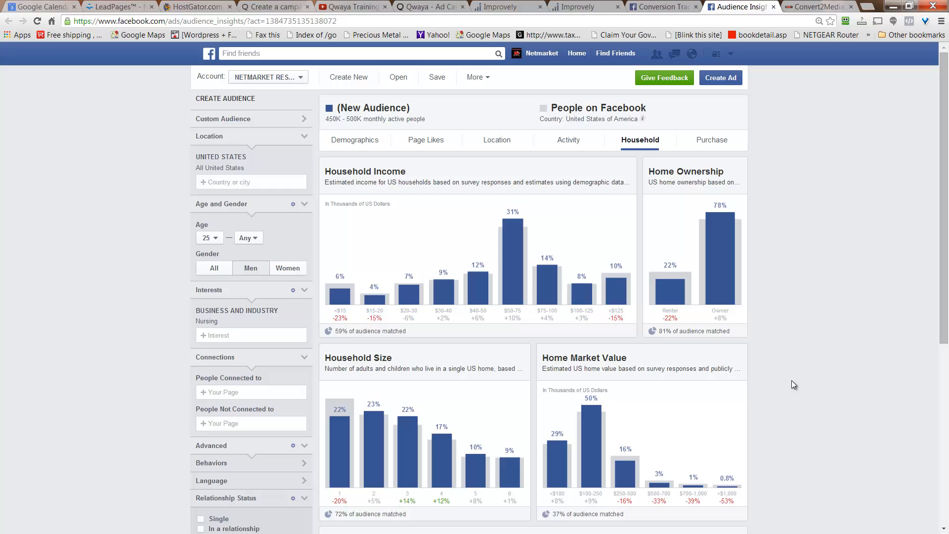
Step: Review the Purchase breakdown's retail spending, online purchases and Purchase Behavior table
{"action": "left_click", "coordinate": [711, 139]}
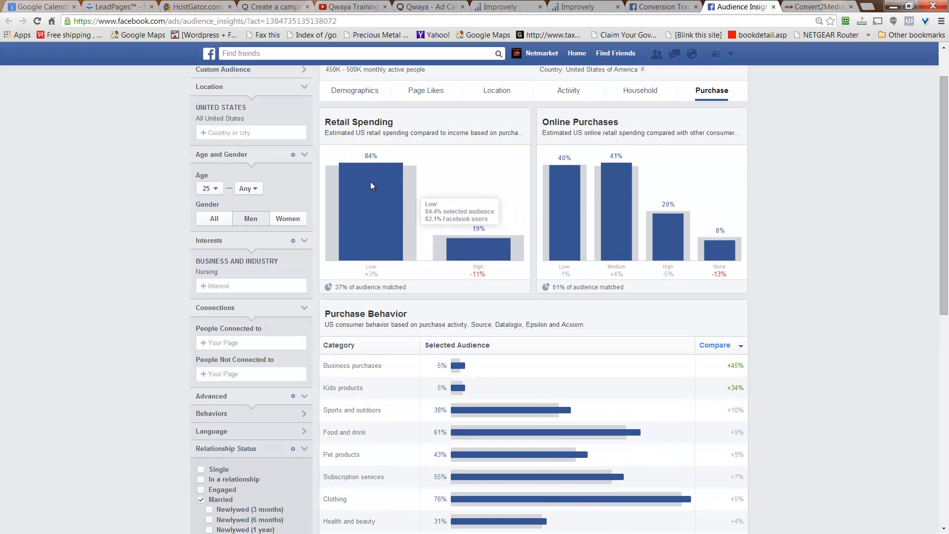
{"action": "mouse_move", "coordinate": [616, 186]}
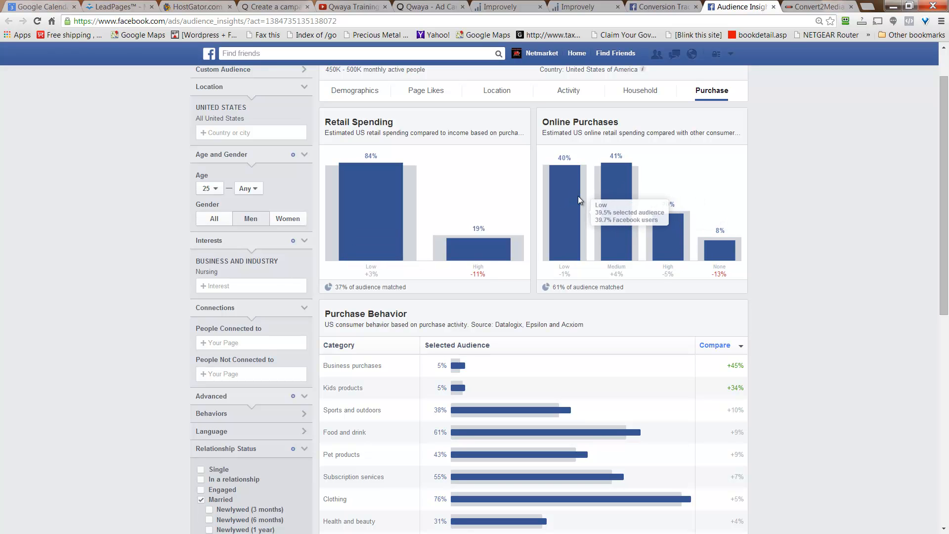
{"action": "scroll", "scroll_direction": "down", "scroll_amount": 3}
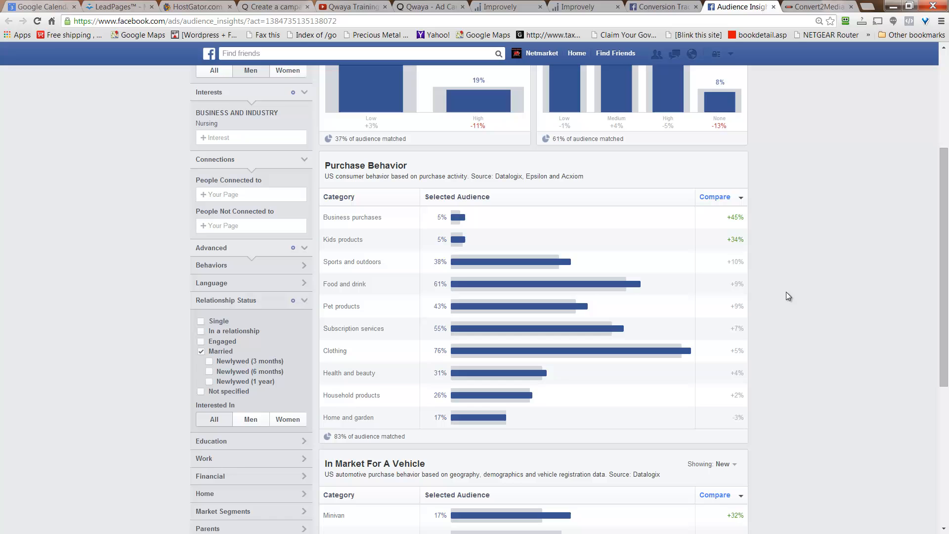
{"action": "mouse_move", "coordinate": [578, 355]}
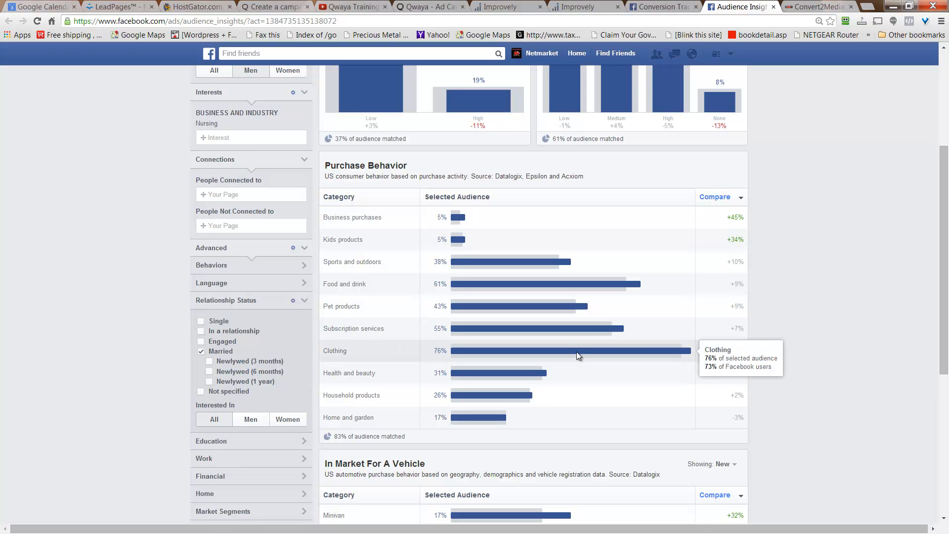
{"action": "mouse_move", "coordinate": [457, 330]}
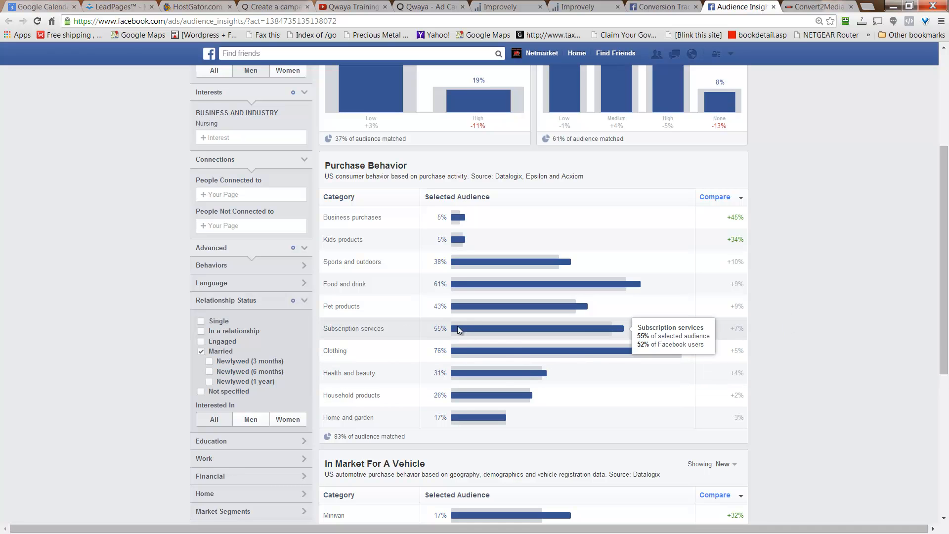
{"action": "mouse_move", "coordinate": [494, 311]}
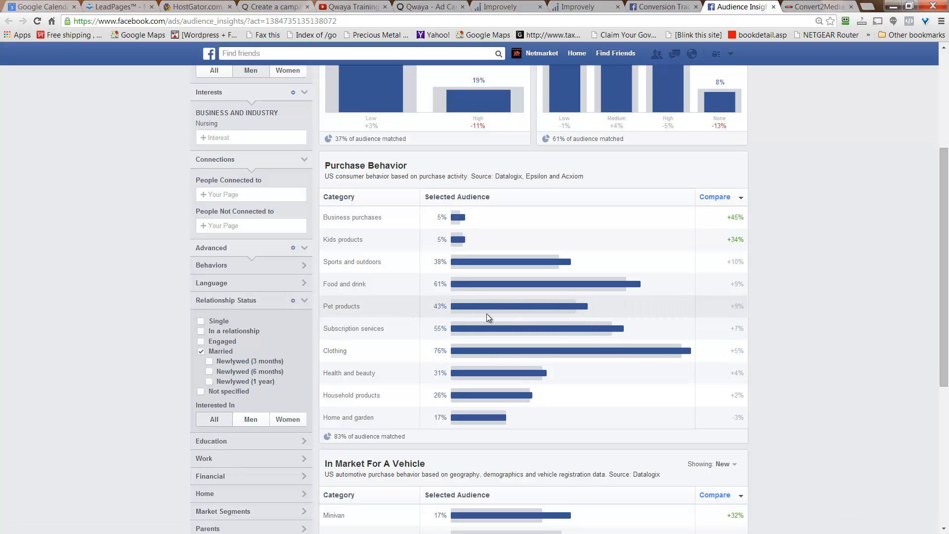
{"action": "mouse_move", "coordinate": [524, 403]}
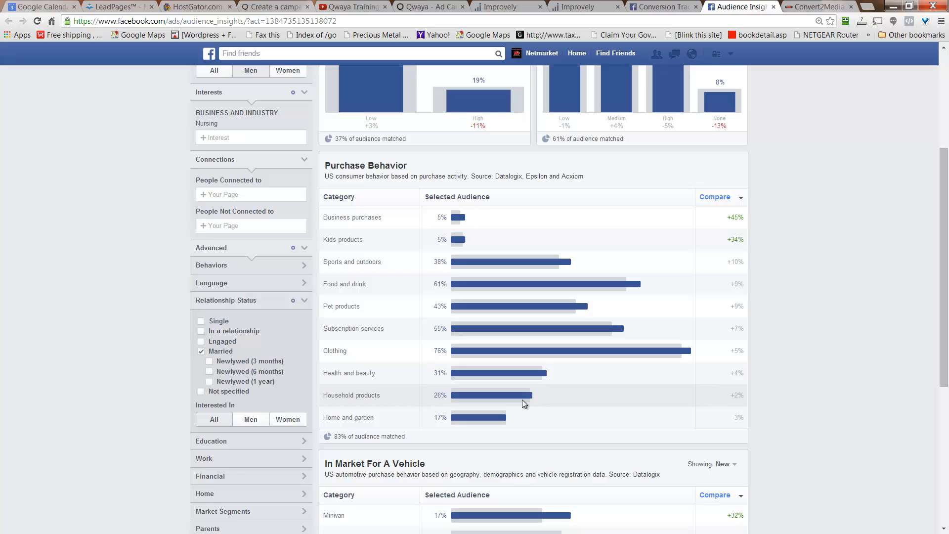
{"action": "scroll", "scroll_direction": "down", "scroll_amount": 3}
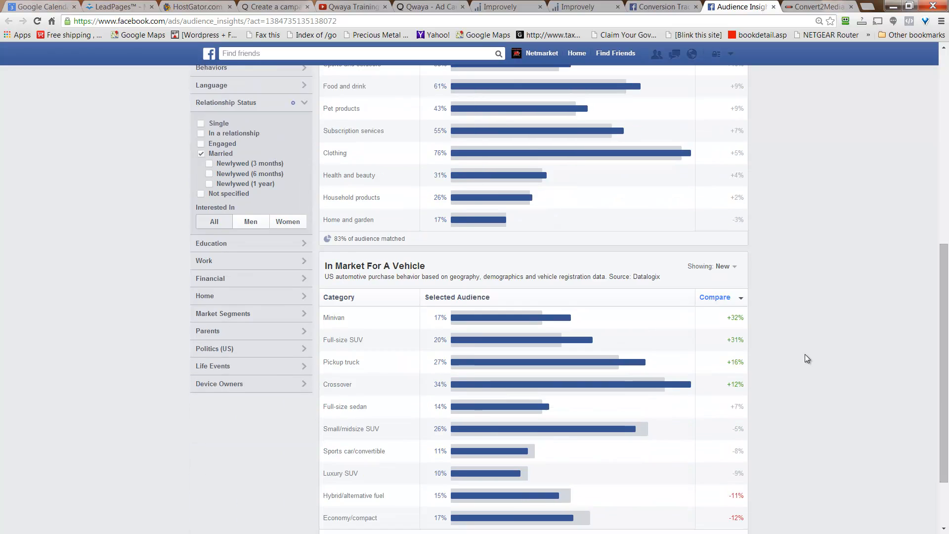
{"action": "scroll", "scroll_direction": "down", "scroll_amount": 3}
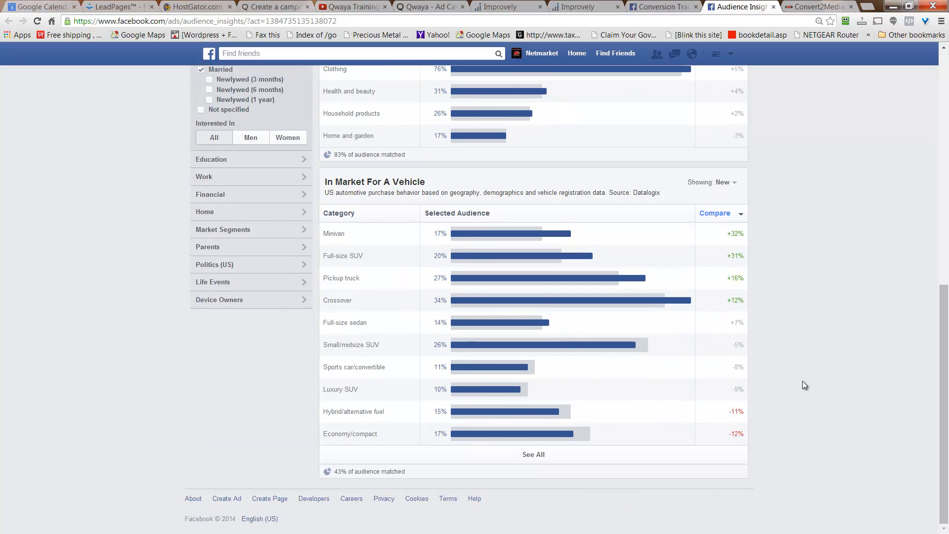
{"action": "mouse_move", "coordinate": [796, 388]}
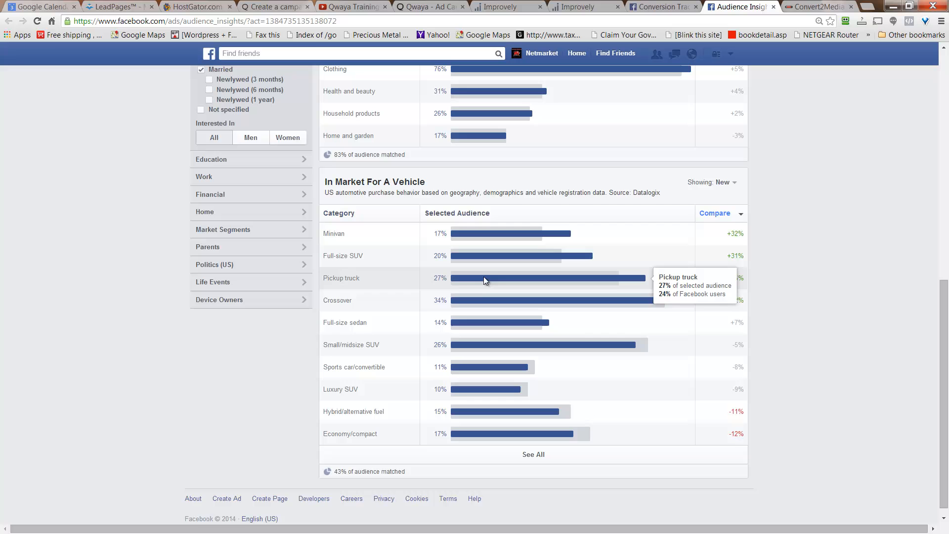
{"action": "mouse_move", "coordinate": [498, 346]}
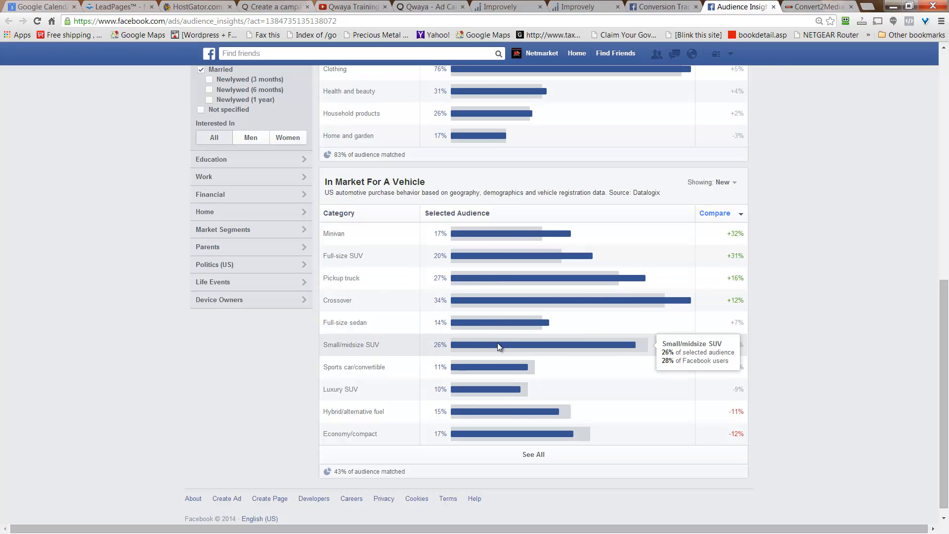
{"action": "mouse_move", "coordinate": [705, 341]}
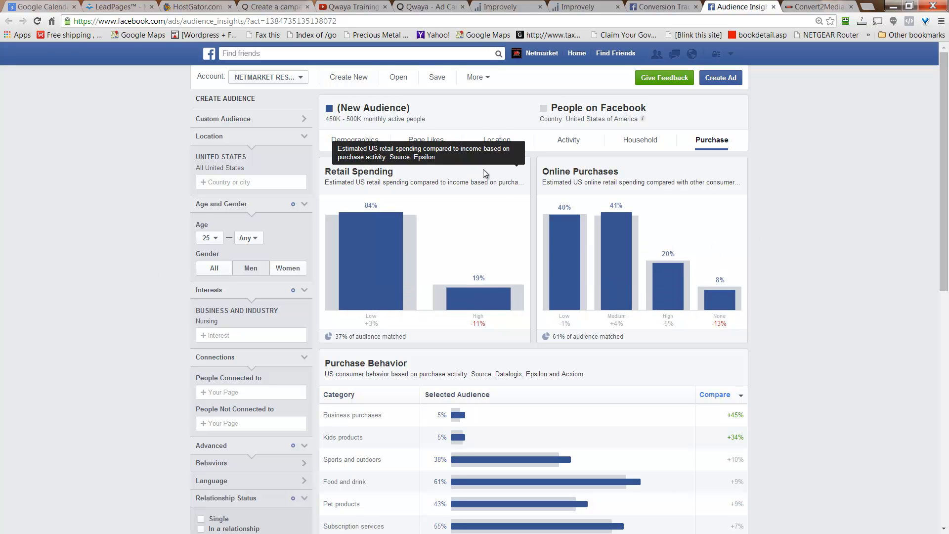
Step: Name the audience NURSE-SPOUSE in the Save Audience dialog and save it
{"action": "left_click", "coordinate": [436, 77]}
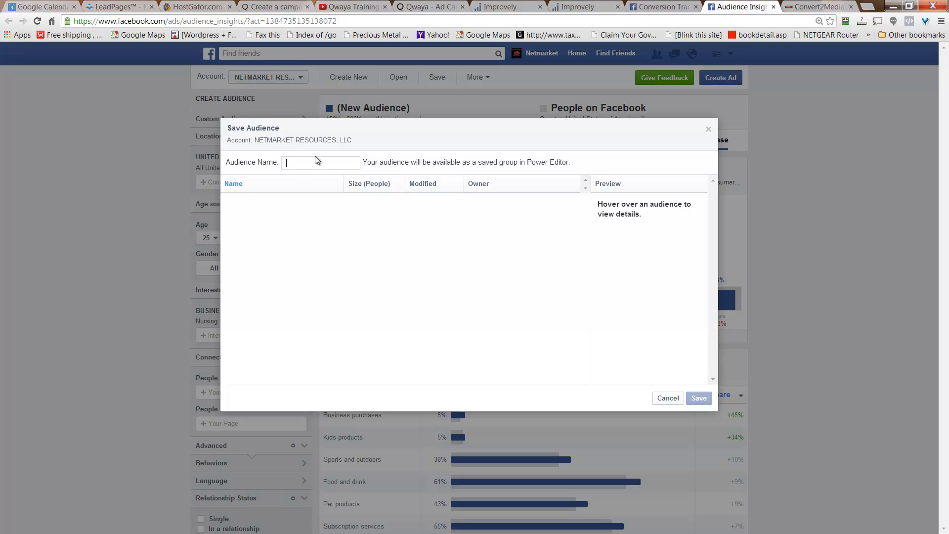
{"action": "type", "text": "NURSE-SPOUSE"}
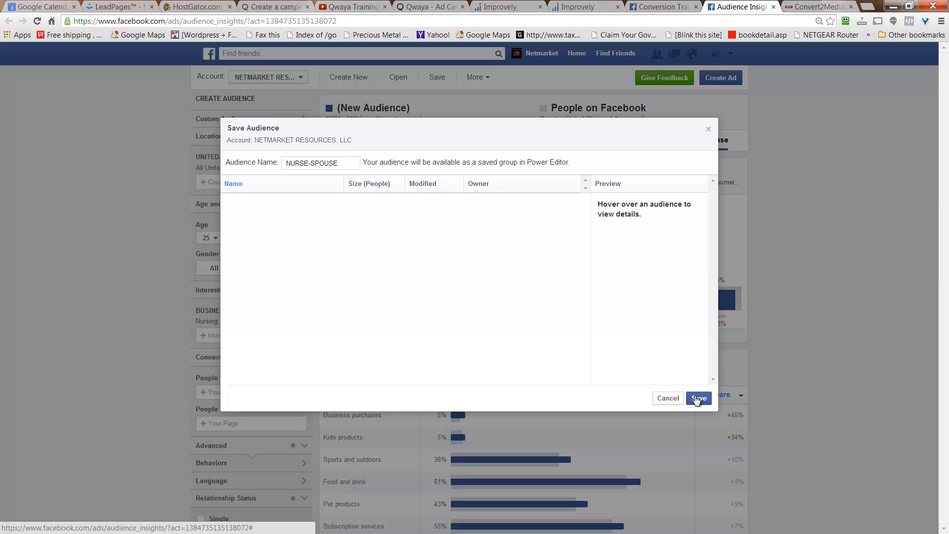
{"action": "left_click", "coordinate": [698, 397]}
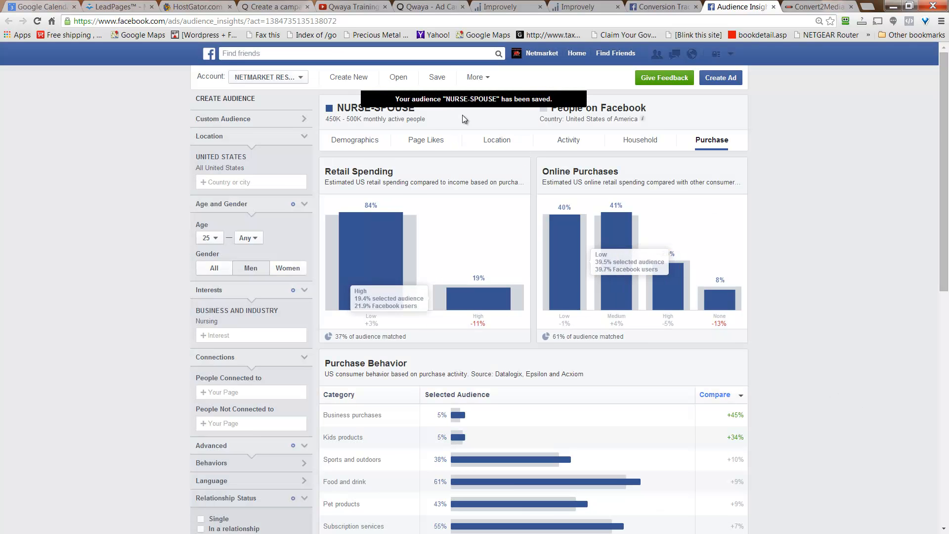
{"action": "mouse_move", "coordinate": [784, 297]}
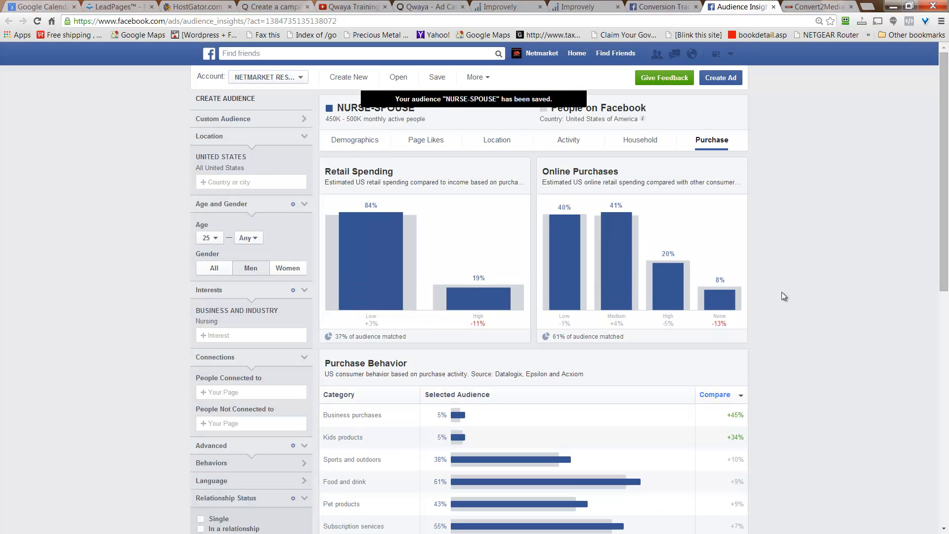
{"action": "mouse_move", "coordinate": [719, 285]}
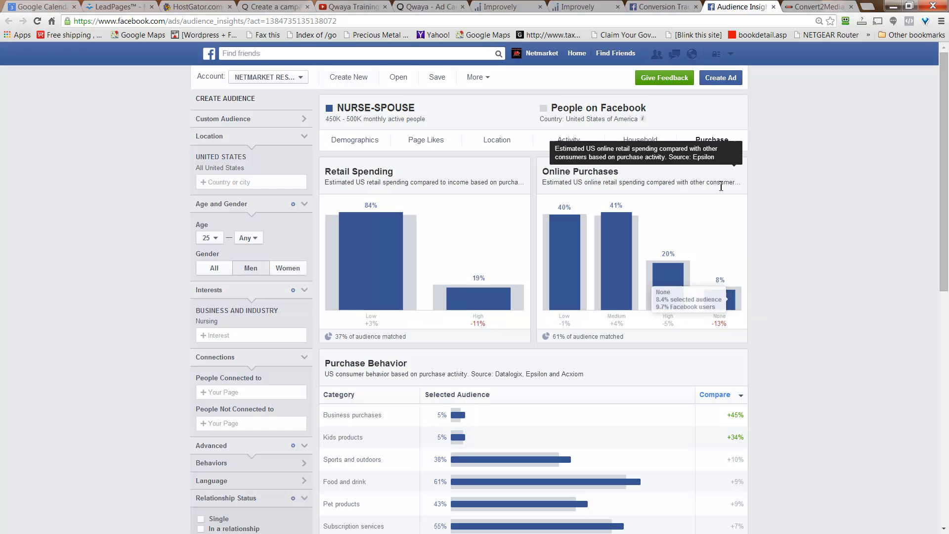
{"action": "mouse_move", "coordinate": [424, 132]}
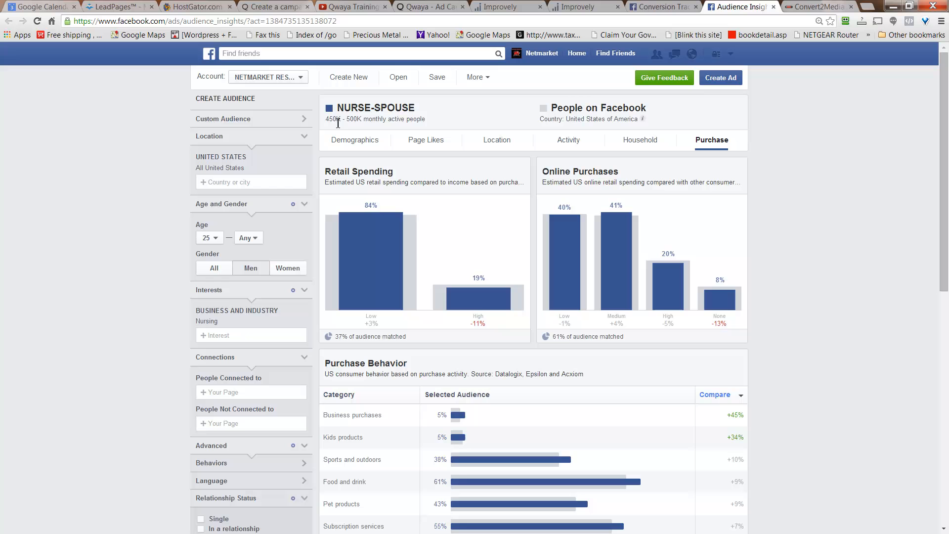
{"action": "mouse_move", "coordinate": [575, 170]}
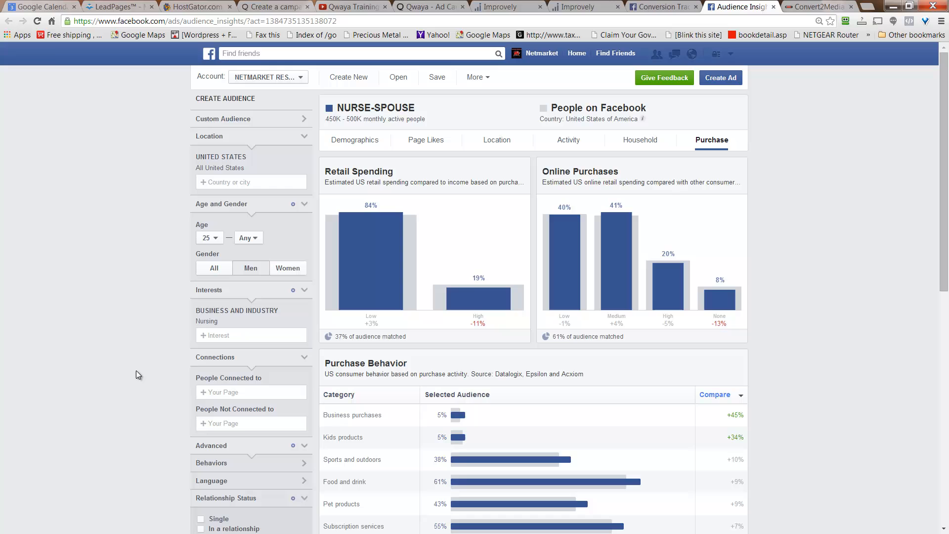
{"action": "mouse_move", "coordinate": [105, 355]}
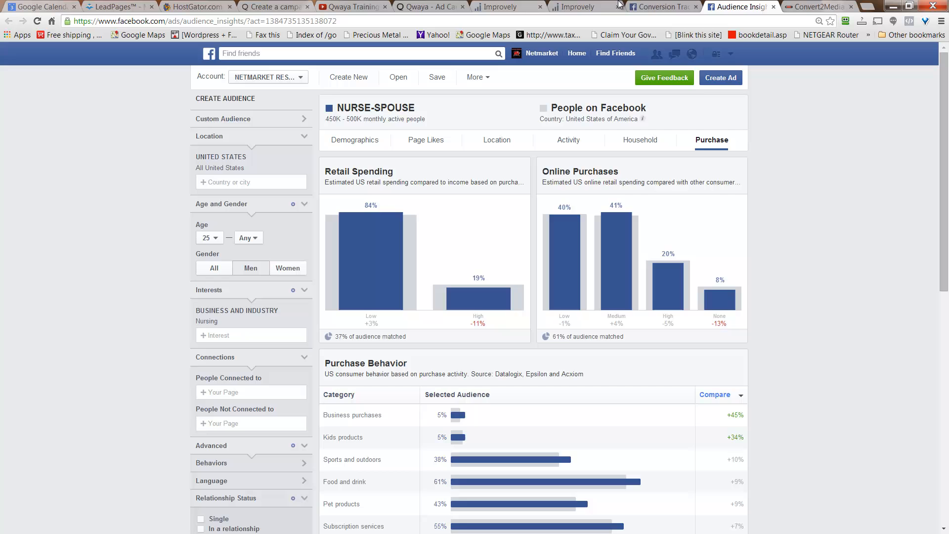
Step: Switch to the Conversion Tracking page listing the PMS-LEAD and SSI-LEADS pixels
{"action": "left_click", "coordinate": [659, 7]}
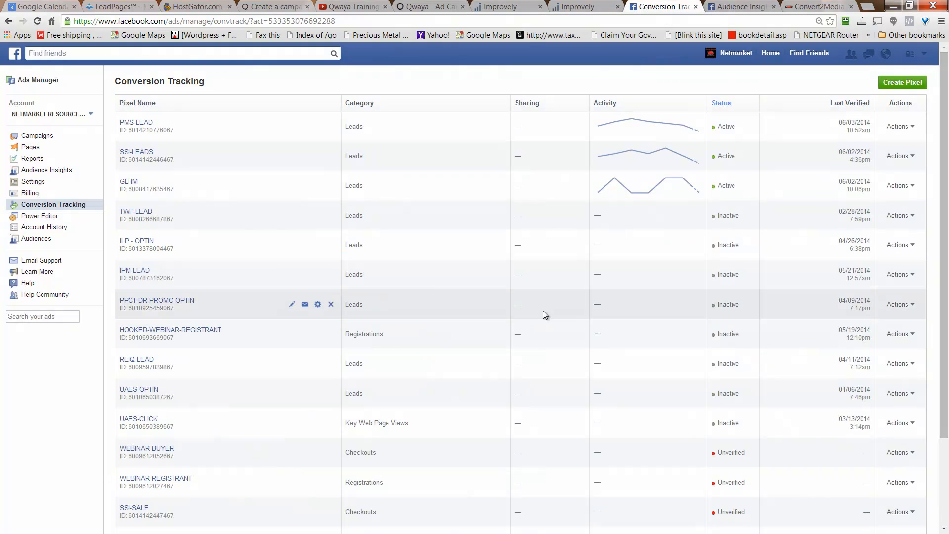
{"action": "mouse_move", "coordinate": [343, 404]}
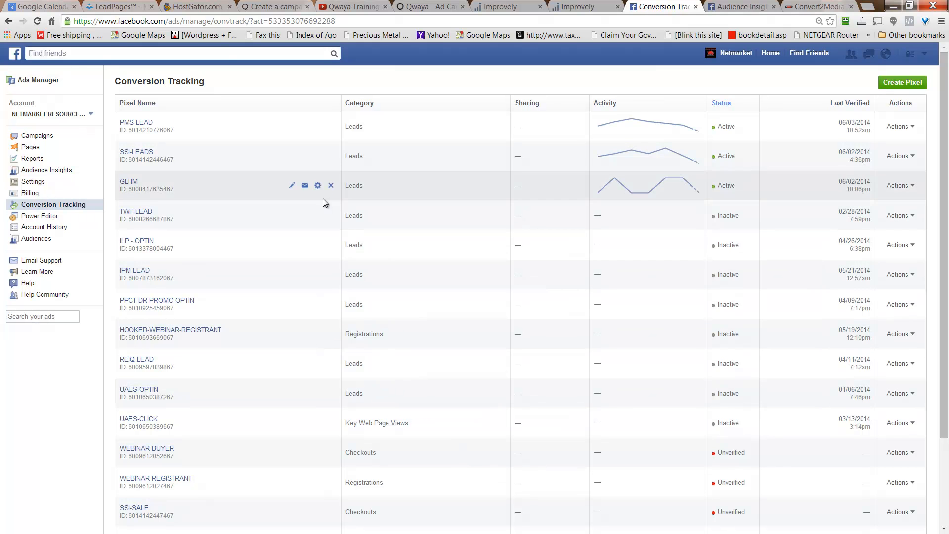
{"action": "mouse_move", "coordinate": [533, 188]}
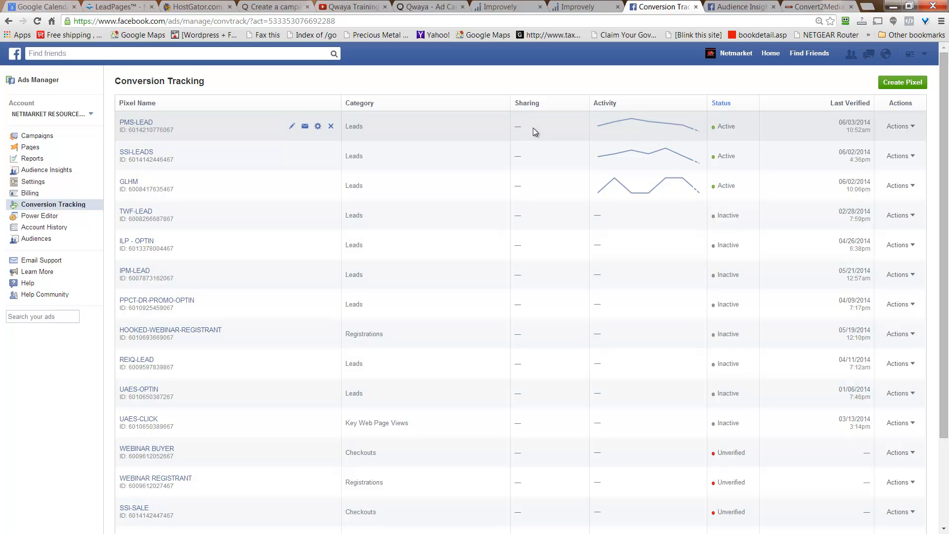
{"action": "mouse_move", "coordinate": [742, 7]}
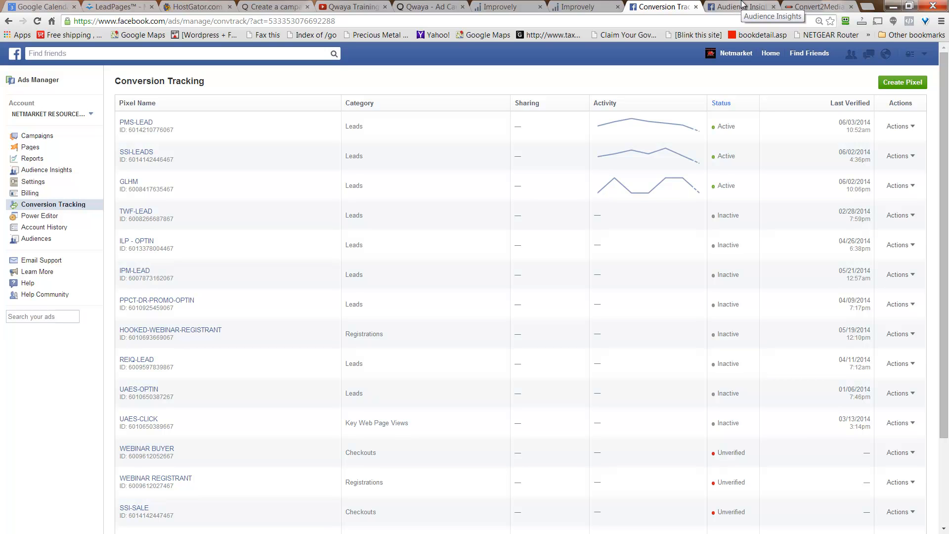
{"action": "mouse_move", "coordinate": [741, 7]}
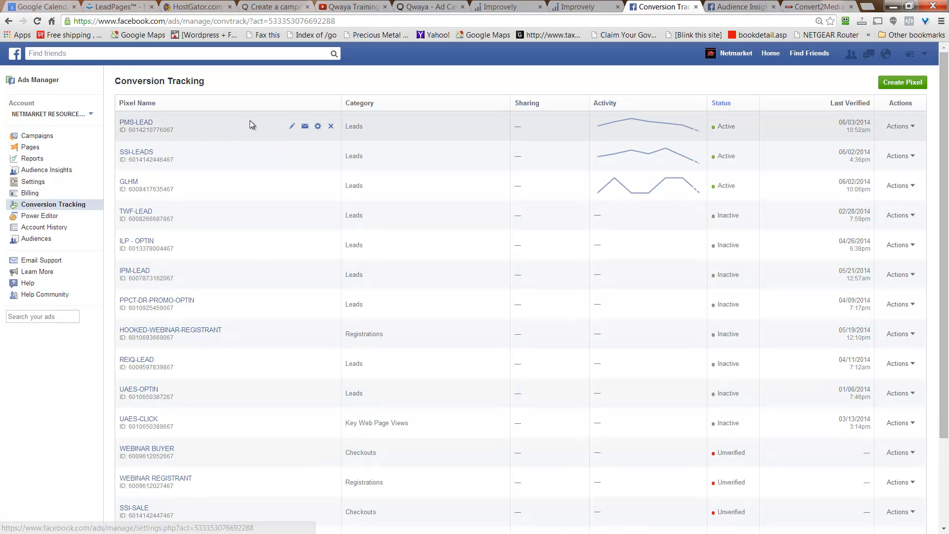
{"action": "mouse_move", "coordinate": [318, 125]}
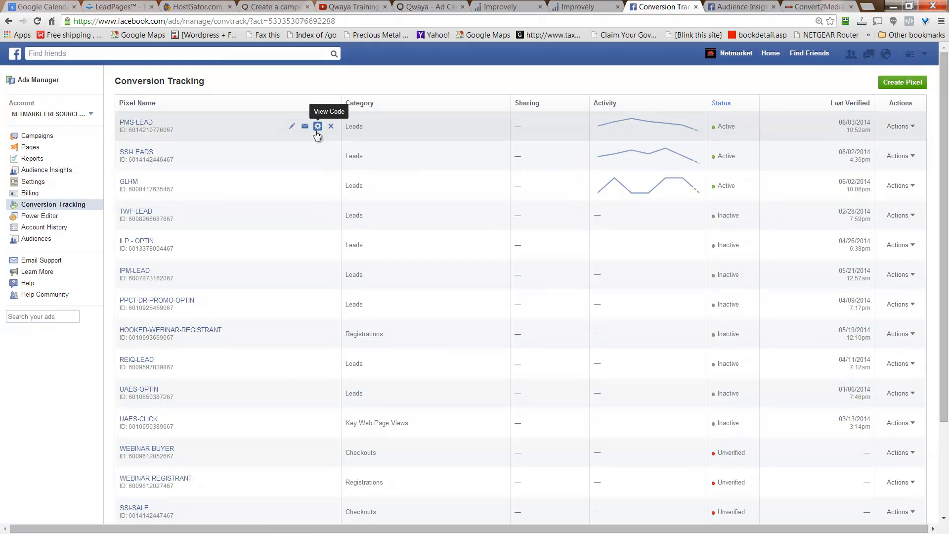
{"action": "mouse_move", "coordinate": [317, 126]}
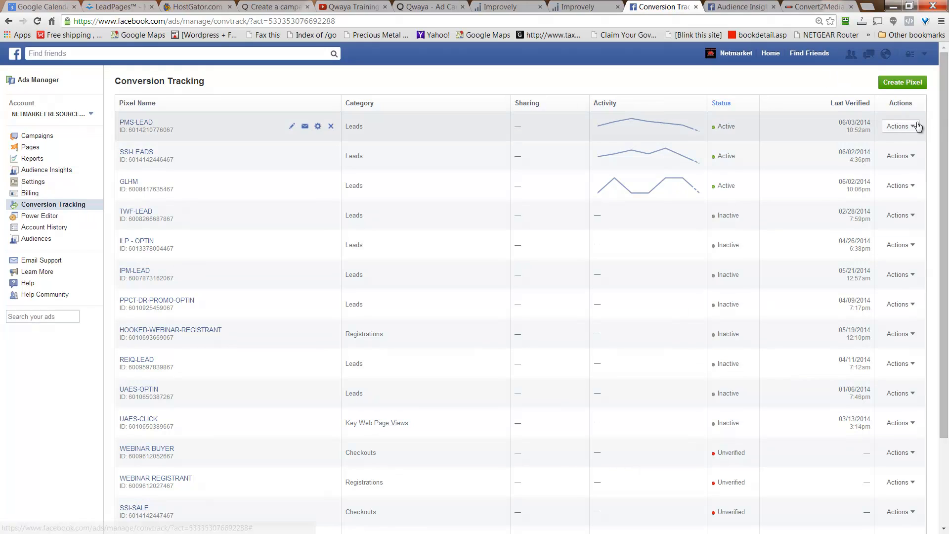
Step: Show the Actions menu for the PMS-LEAD conversion pixel
{"action": "left_click", "coordinate": [900, 126]}
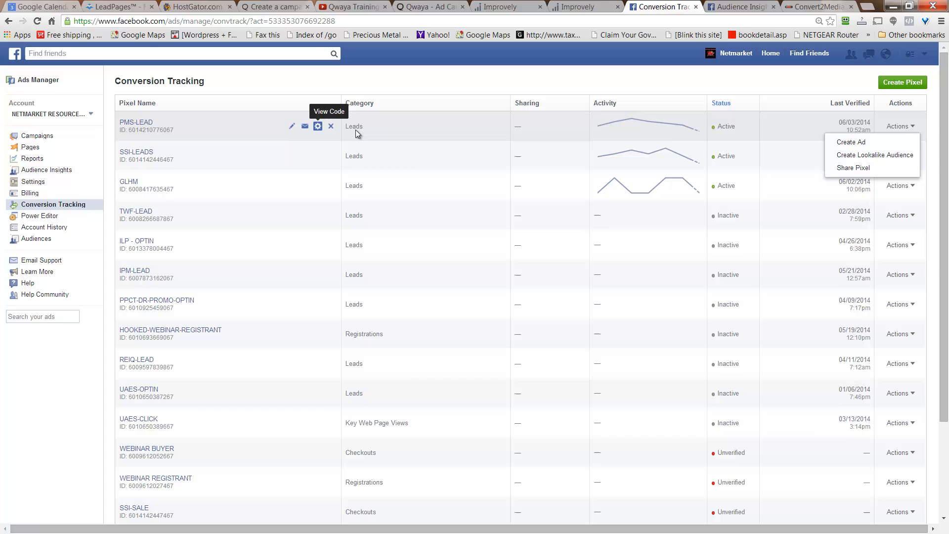
Step: Create a United States lookalike audience from the PMS-LEAD pixel, optimized for similarity
{"action": "left_click", "coordinate": [873, 154]}
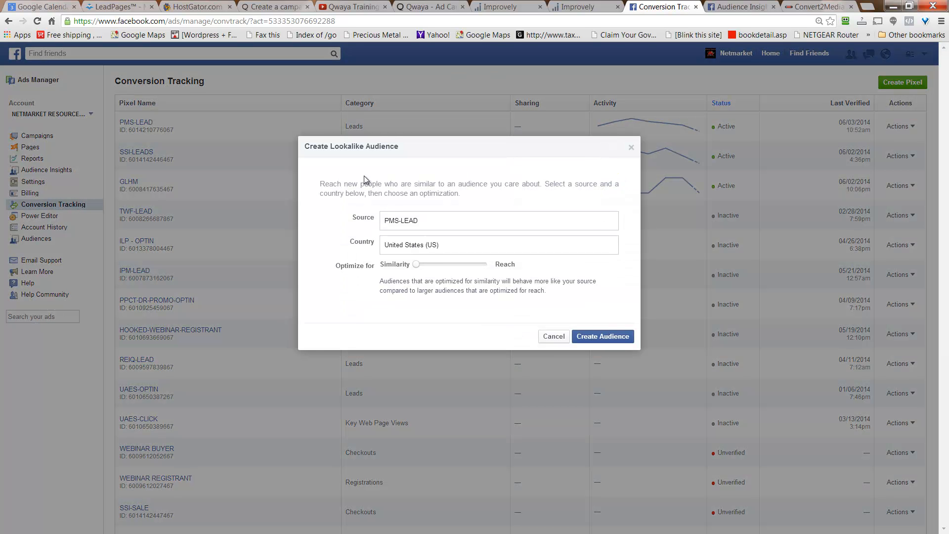
{"action": "mouse_move", "coordinate": [468, 257]}
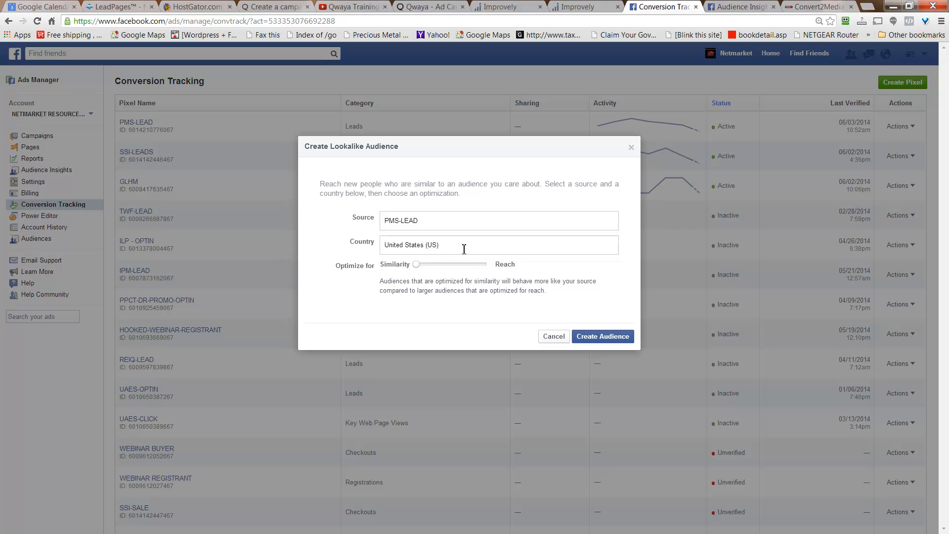
{"action": "left_click", "coordinate": [602, 336]}
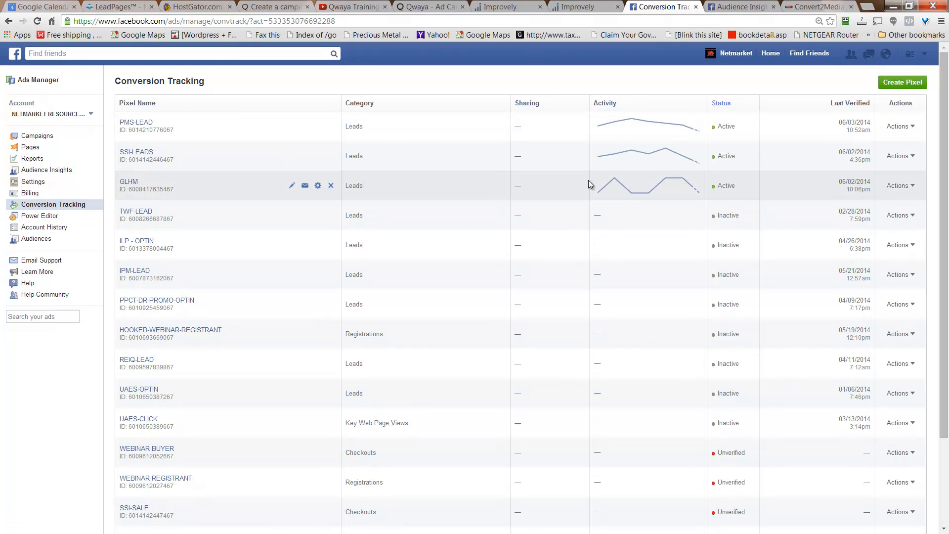
{"action": "mouse_move", "coordinate": [650, 190]}
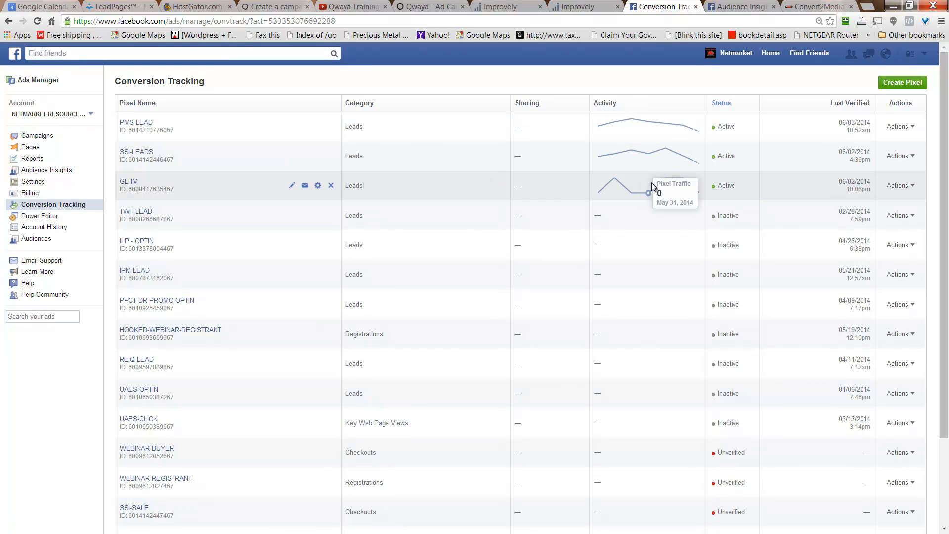
{"action": "mouse_move", "coordinate": [634, 189]}
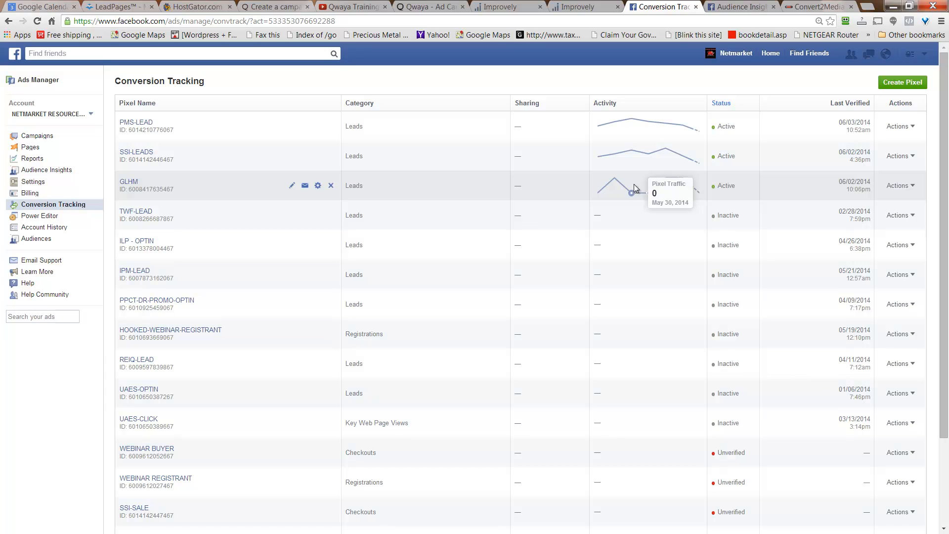
{"action": "mouse_move", "coordinate": [483, 133]}
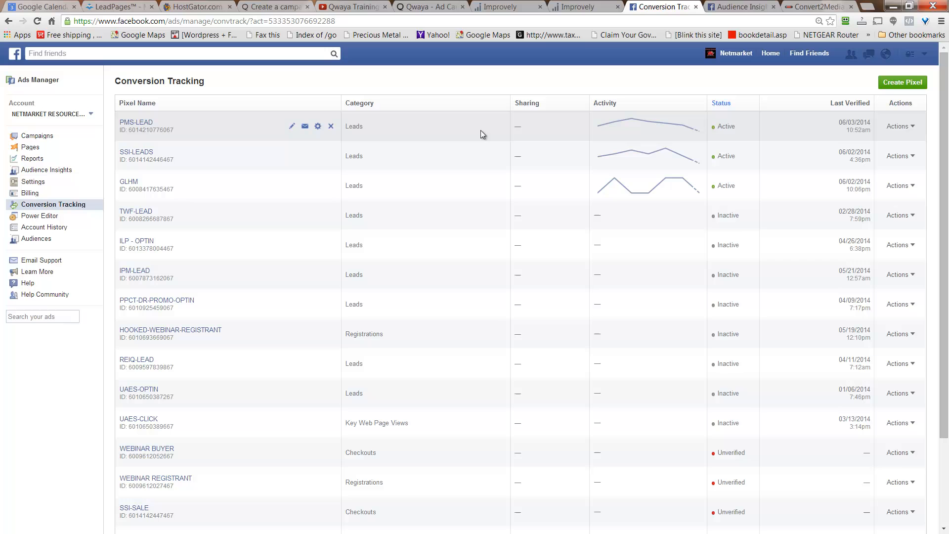
{"action": "mouse_move", "coordinate": [469, 135]}
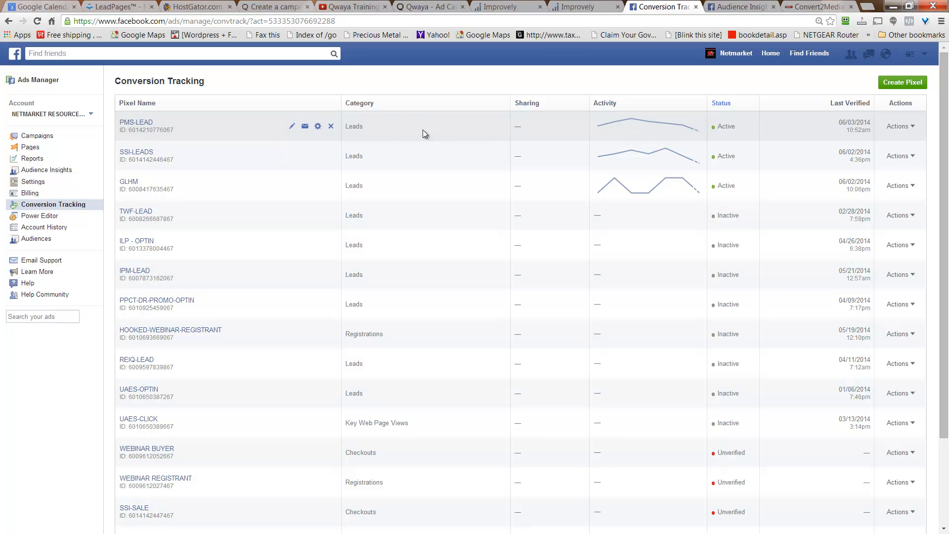
{"action": "mouse_move", "coordinate": [236, 126]}
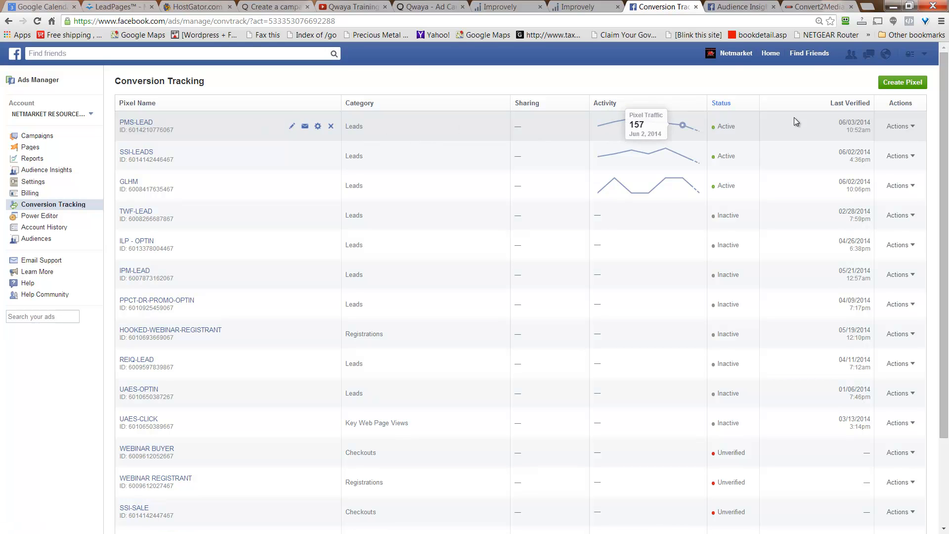
{"action": "mouse_move", "coordinate": [416, 129]}
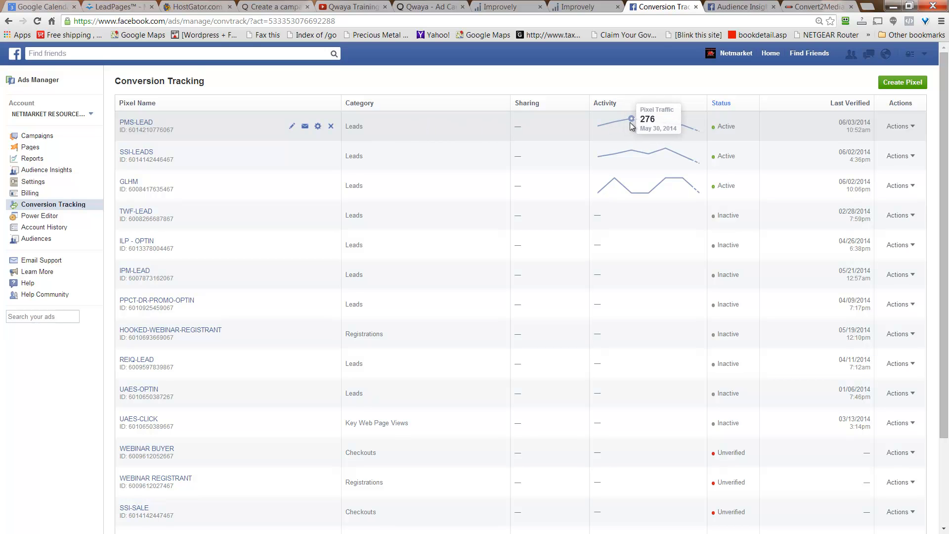
Step: Review the PMS-LEAD pixel activity, then return to the NURSE-SPOUSE Audience Insights view
{"action": "left_click", "coordinate": [741, 7]}
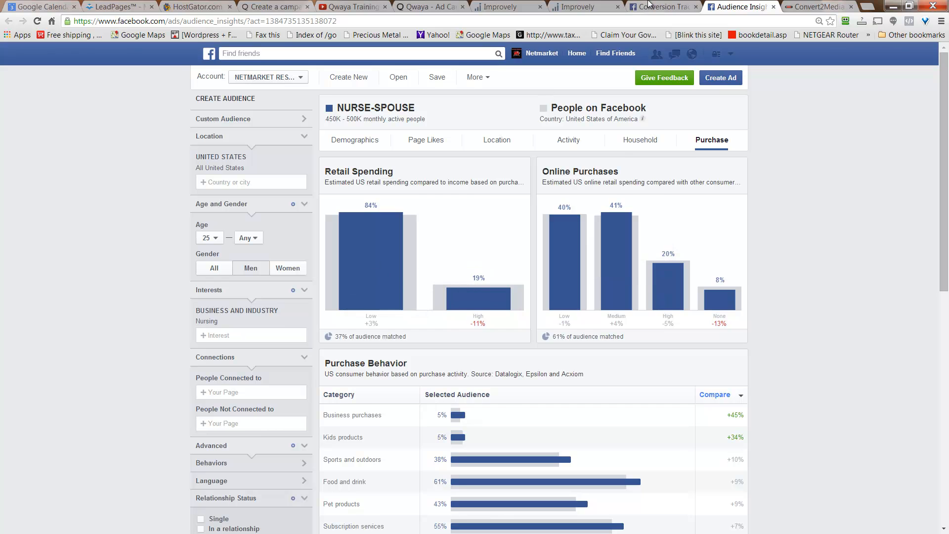
{"action": "left_click", "coordinate": [662, 6]}
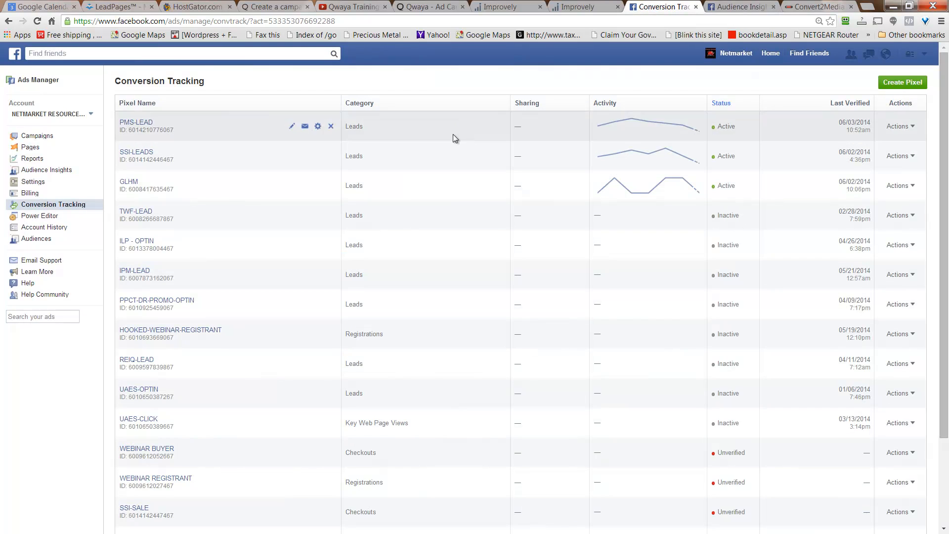
{"action": "mouse_move", "coordinate": [675, 133]}
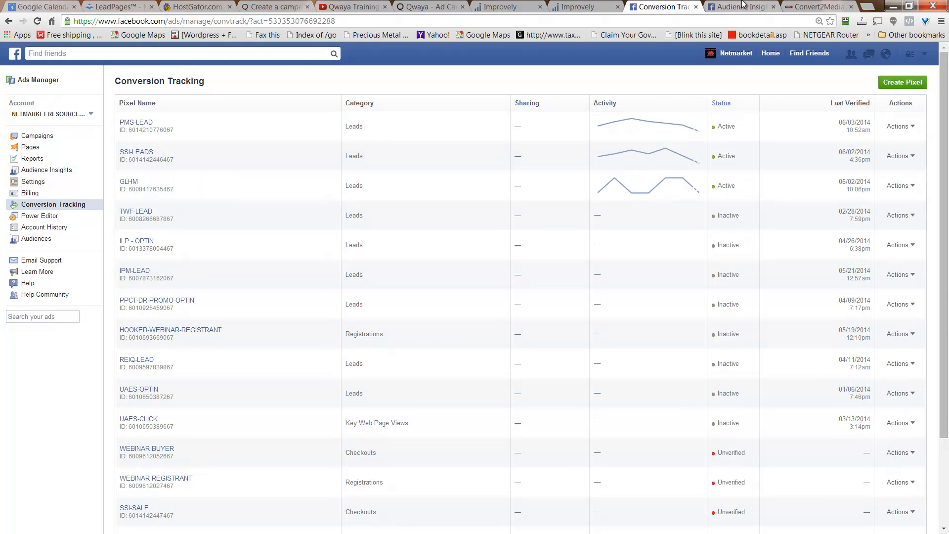
{"action": "left_click", "coordinate": [740, 7]}
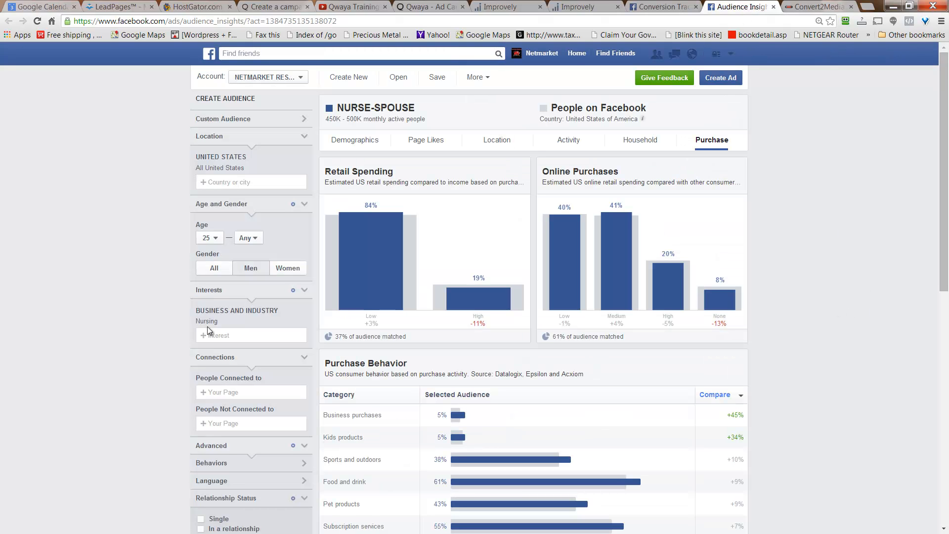
{"action": "mouse_move", "coordinate": [138, 266]}
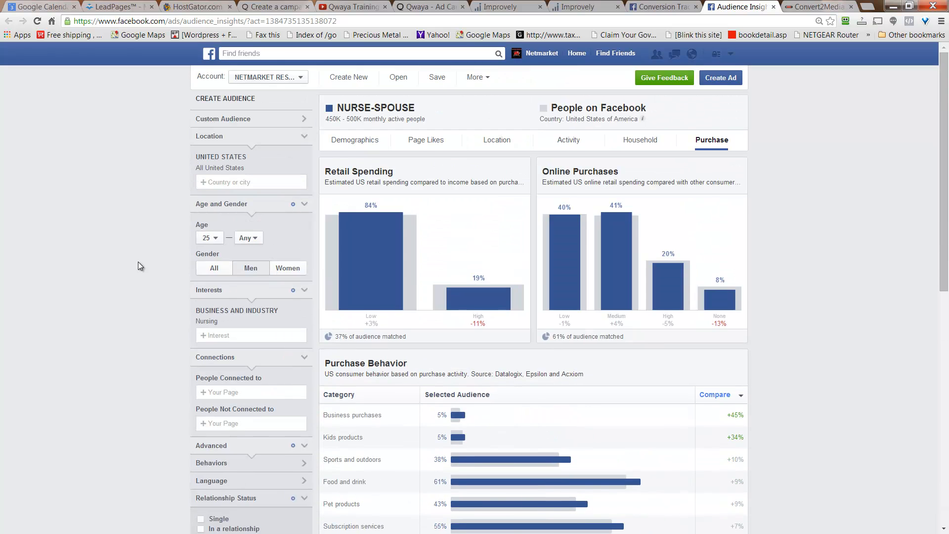